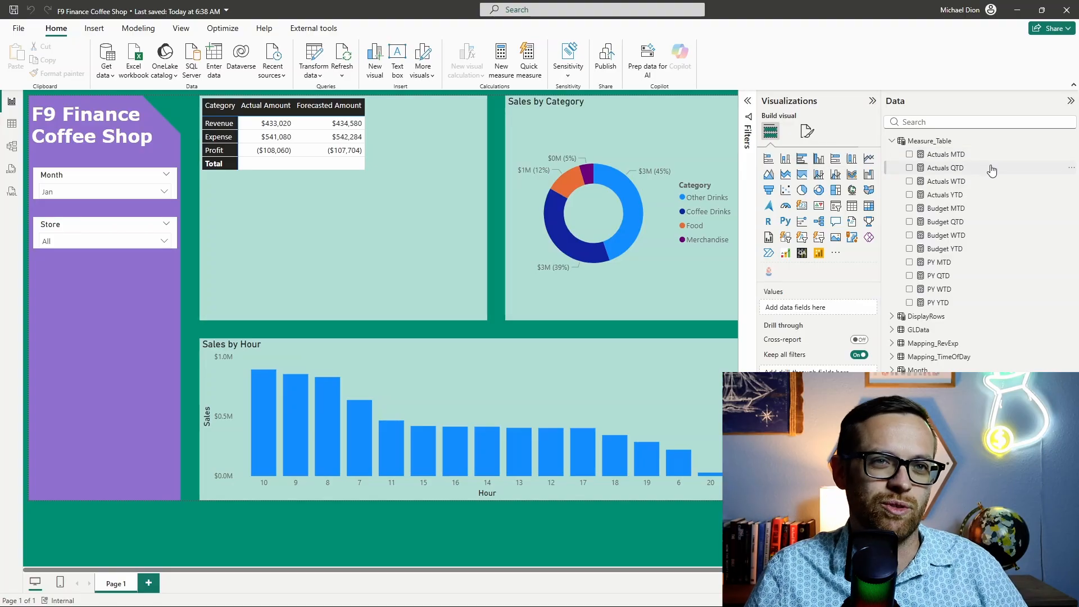
mouse_move(1006, 212)
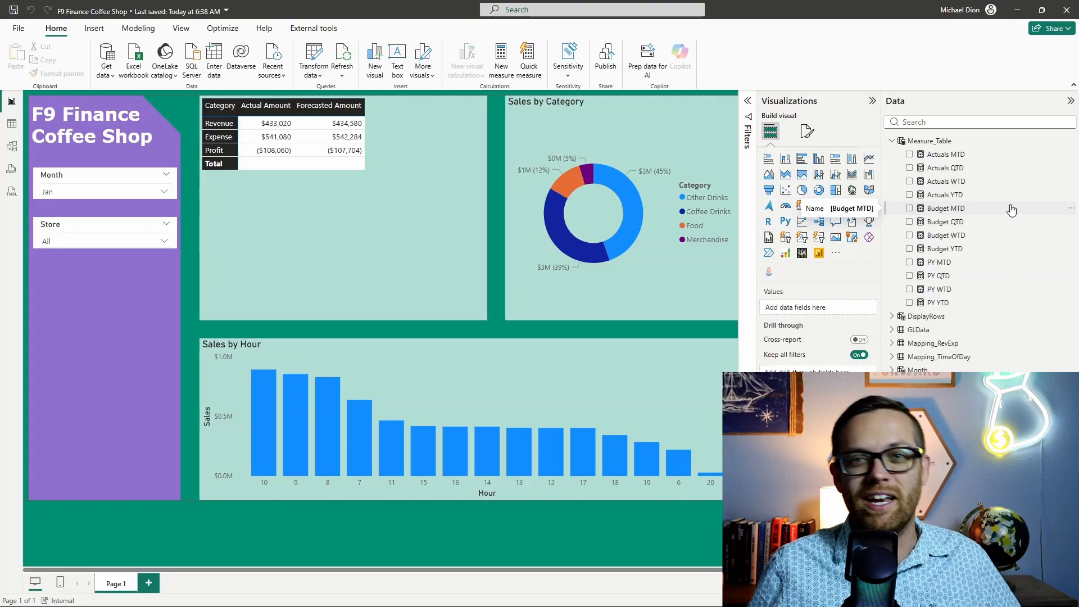
mouse_move(981, 157)
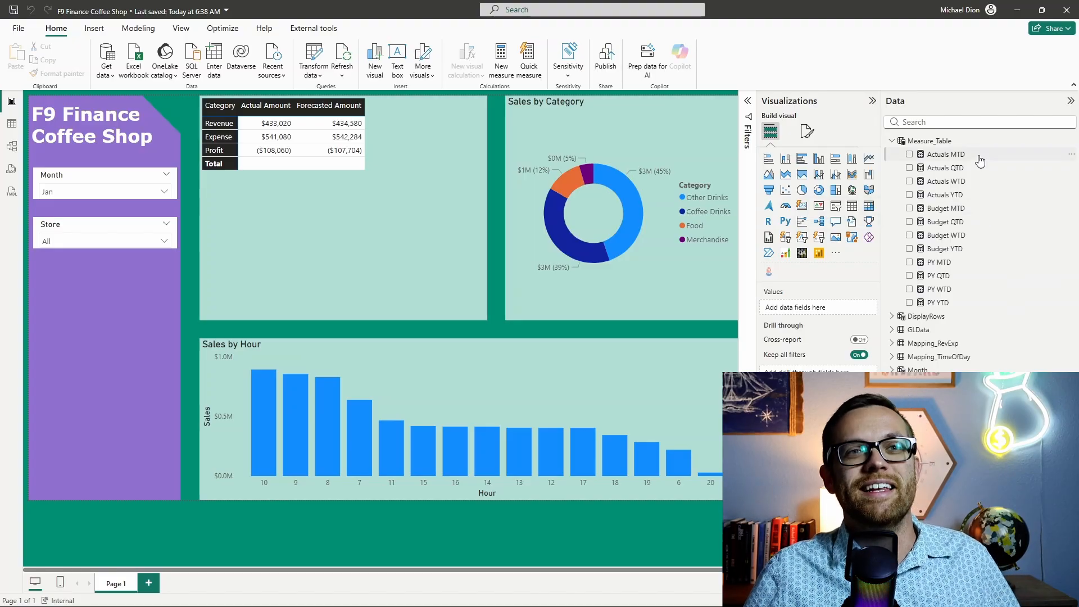
mouse_move(980, 172)
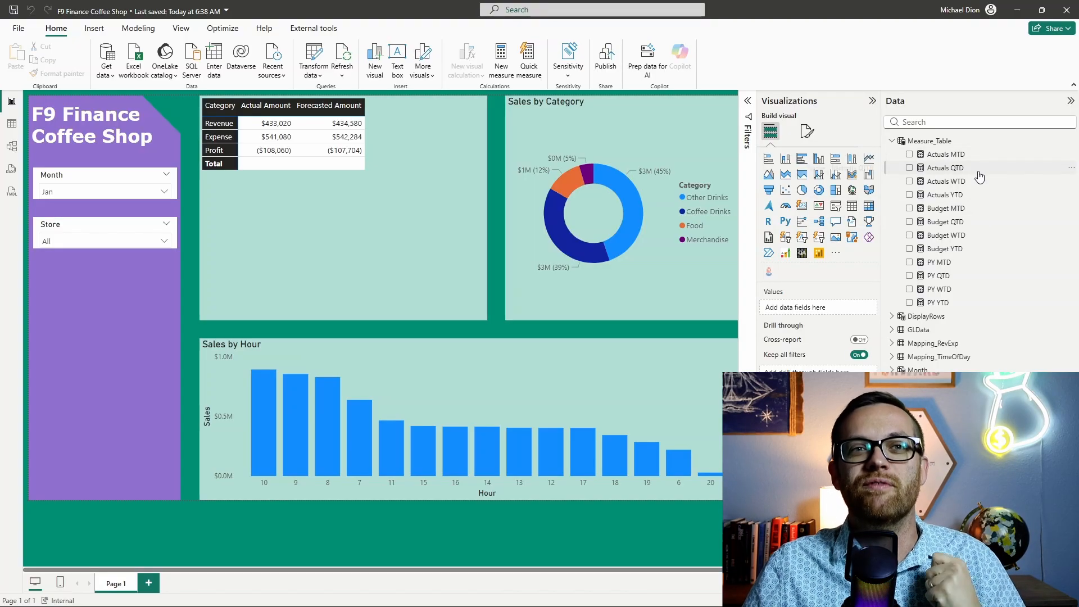
mouse_move(944, 167)
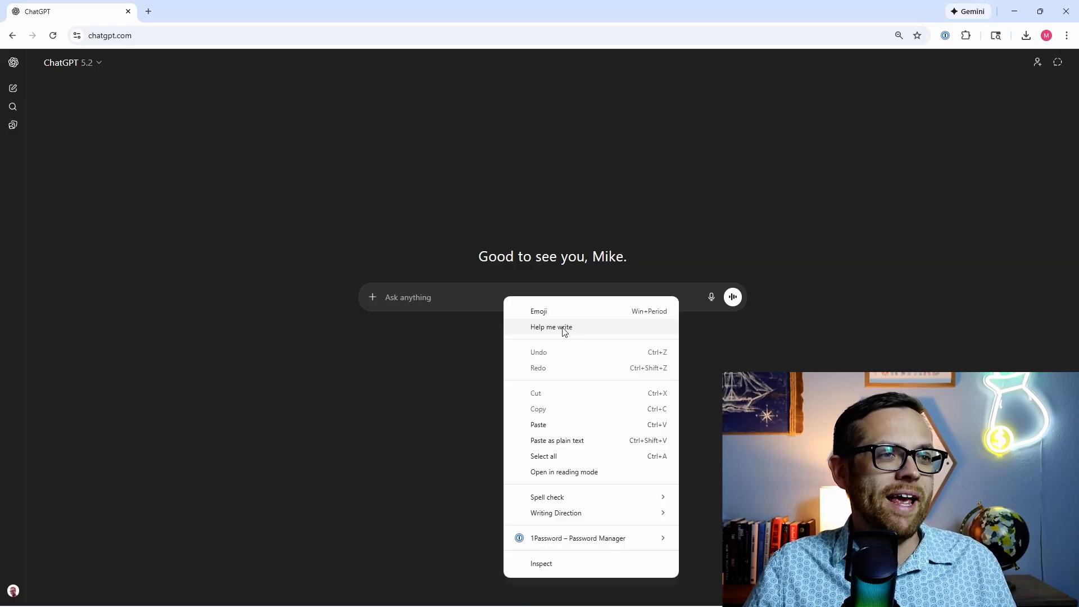
- Paste the Power BI expert prompt about replacing GLData's 12 measures into ChatGPT
click(537, 424)
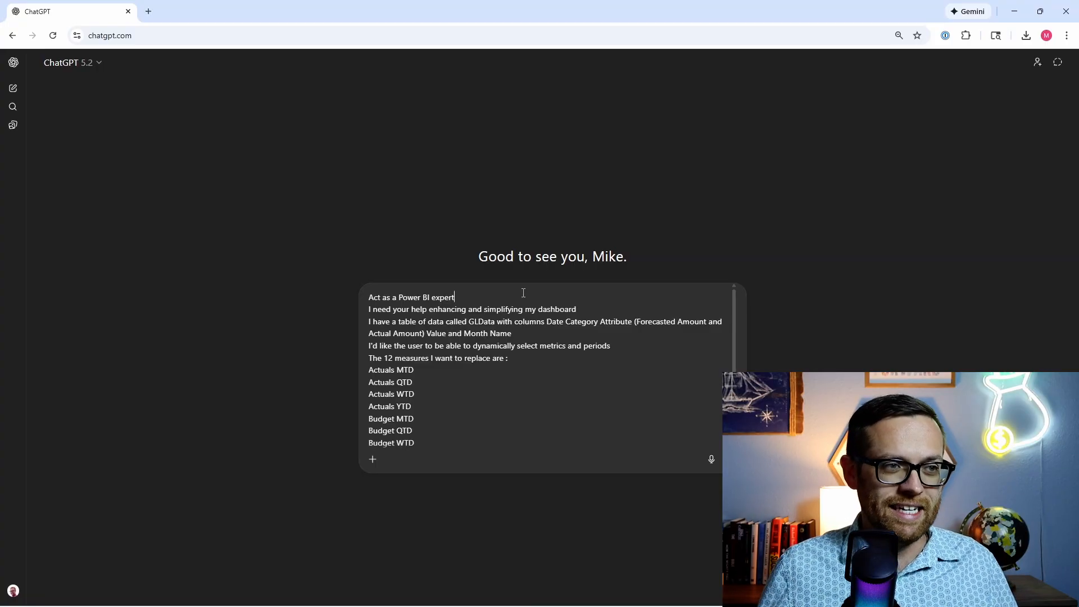
scroll(down, 3)
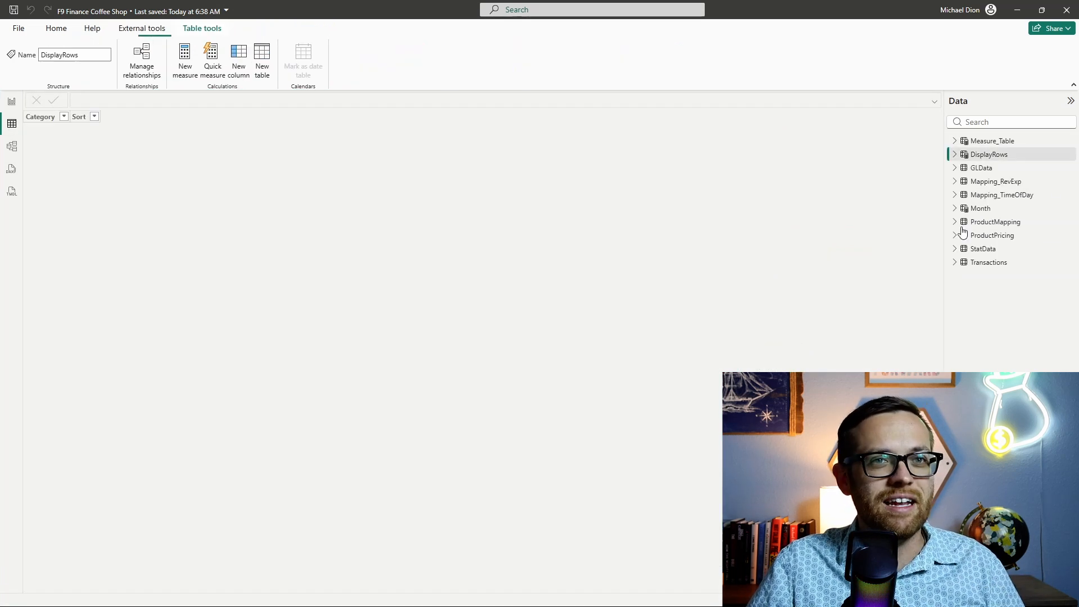
- Open GLData in Table view and inspect the Category and Attribute column values
click(982, 167)
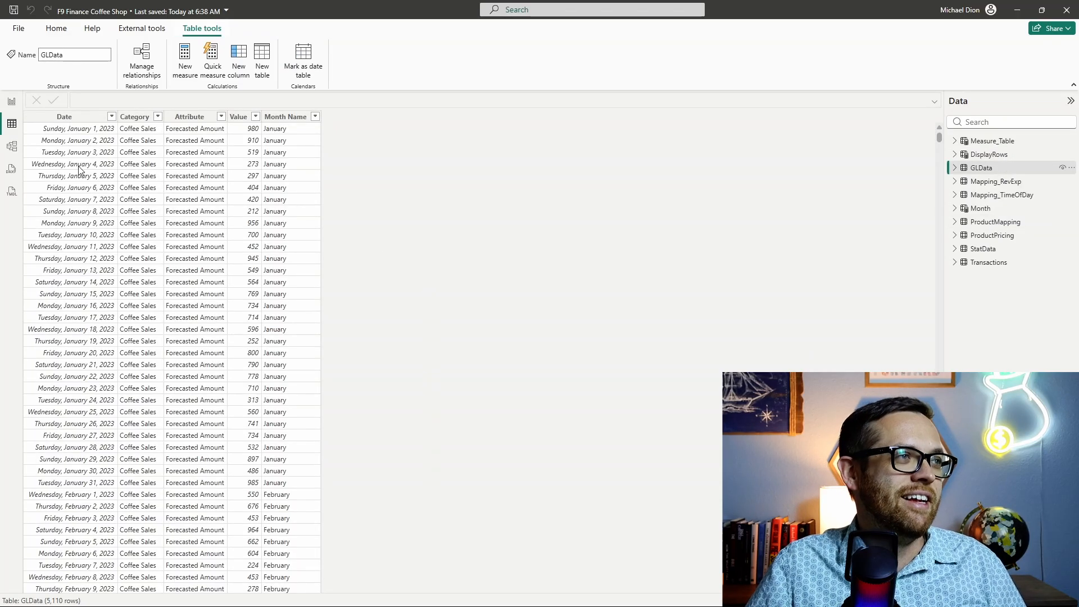
mouse_move(183, 150)
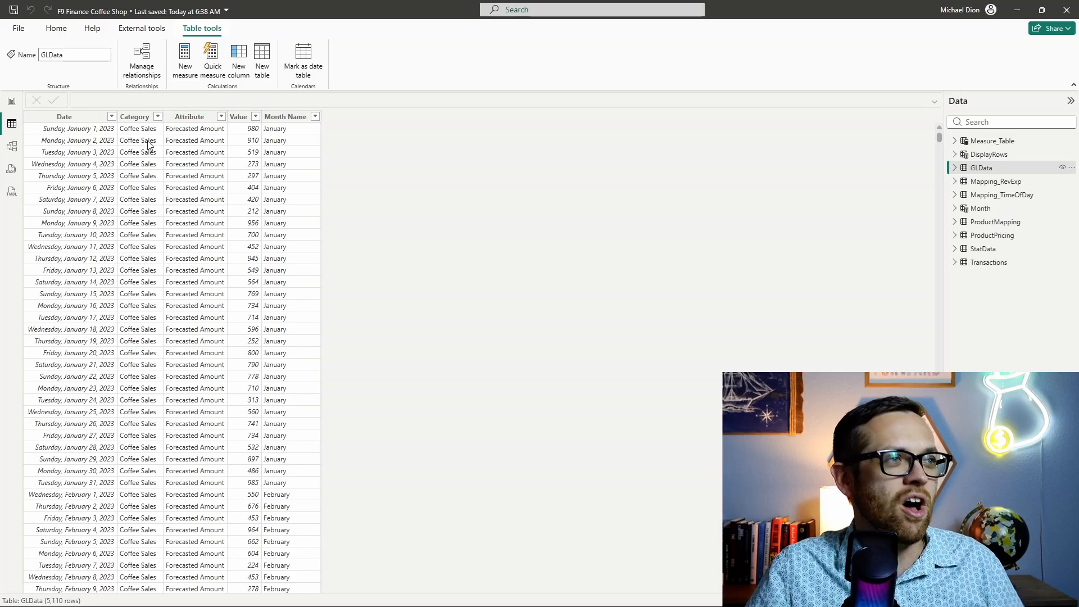
click(157, 116)
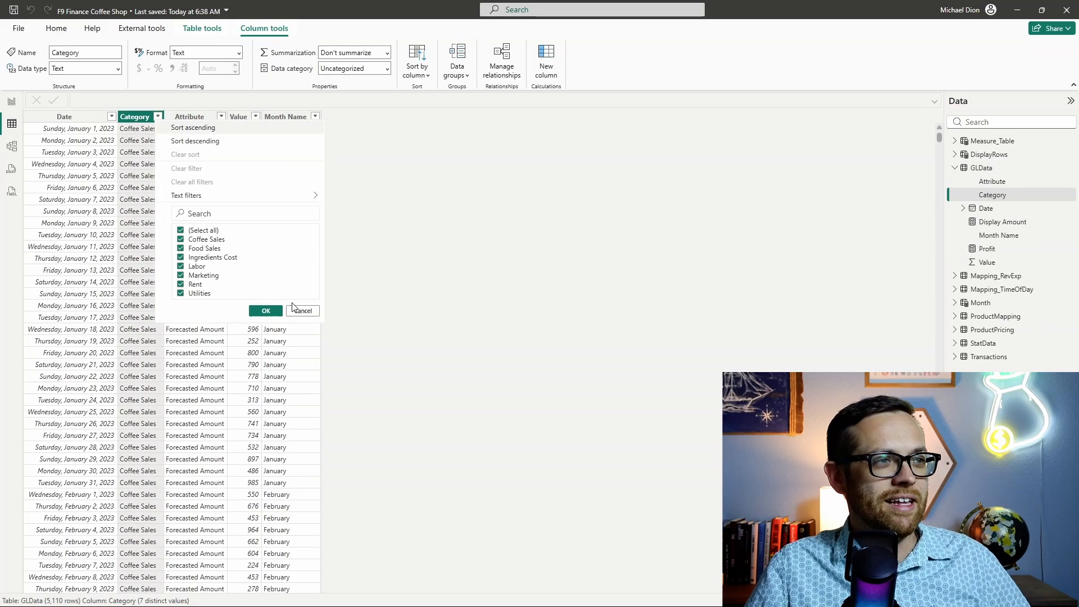
click(266, 311)
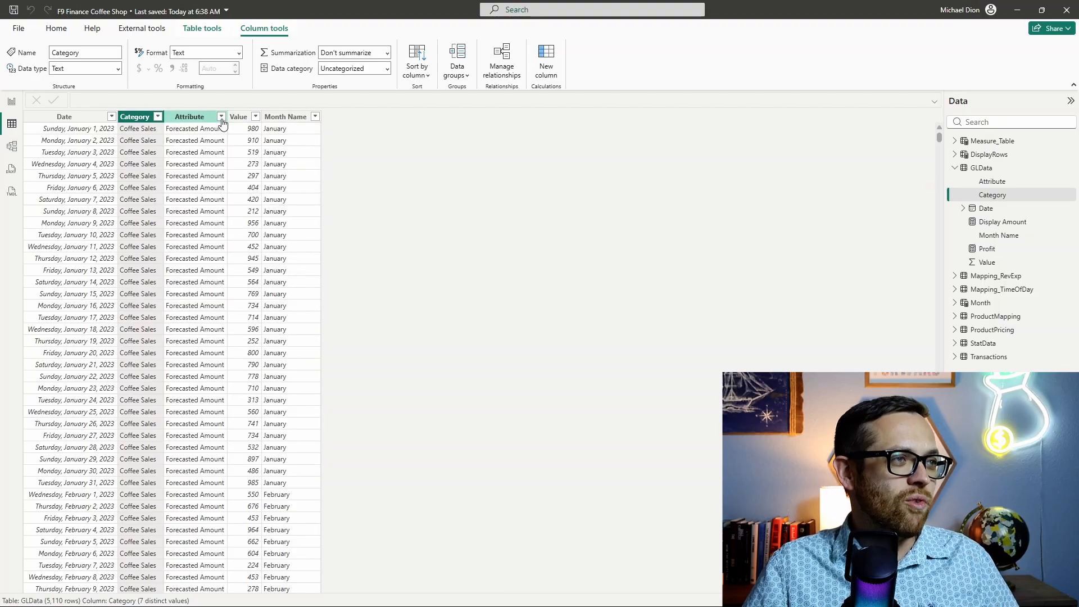
click(190, 116)
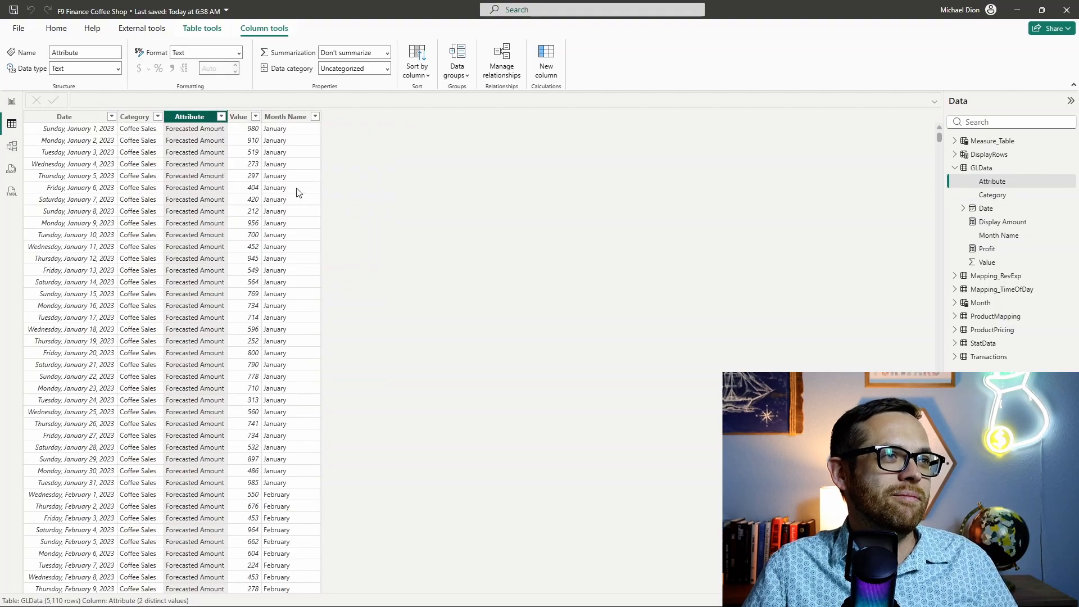
mouse_move(274, 128)
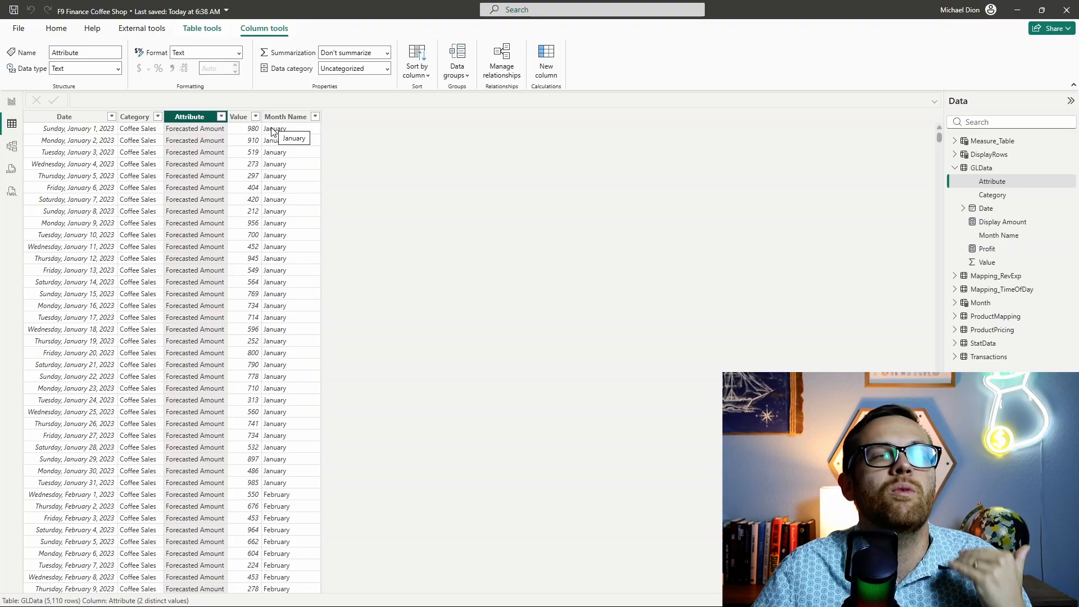
mouse_move(202, 280)
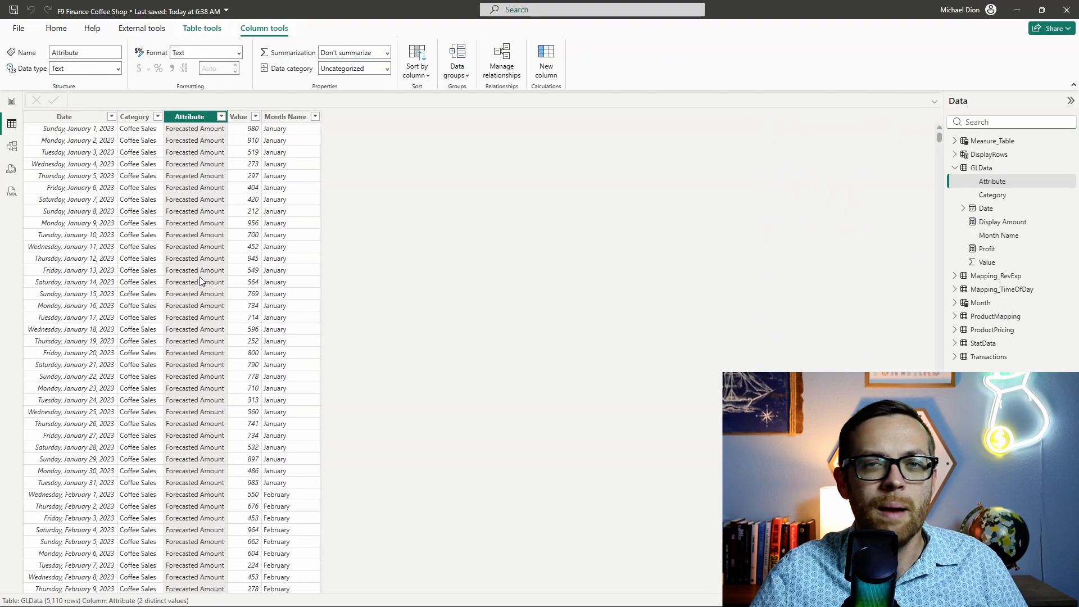
mouse_move(200, 282)
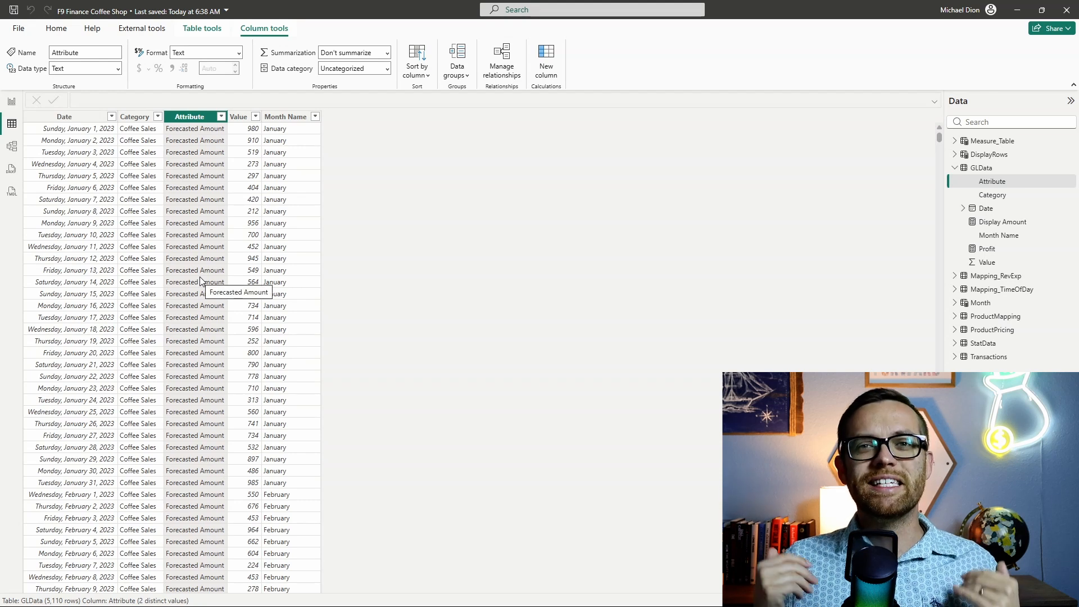
mouse_move(229, 281)
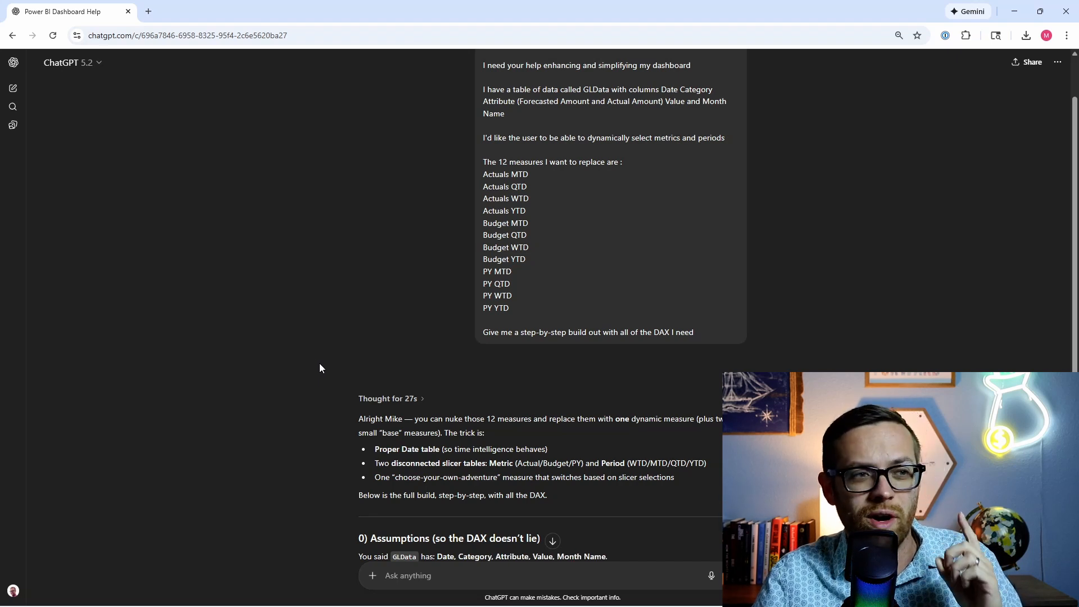
- Scroll through ChatGPT's answer covering assumptions and the Date table DAX
scroll(down, 3)
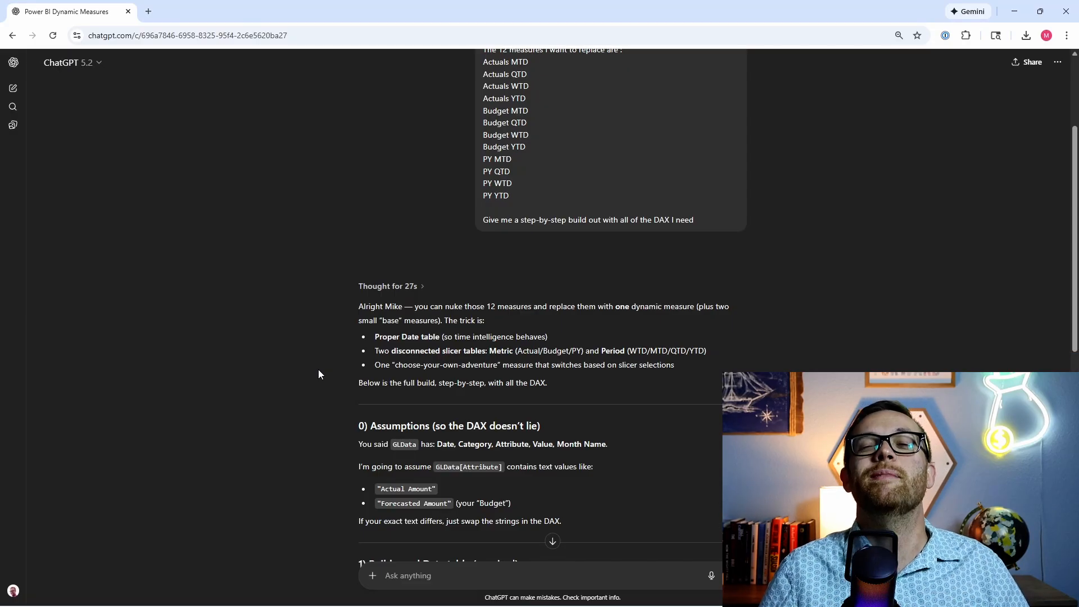
scroll(down, 3)
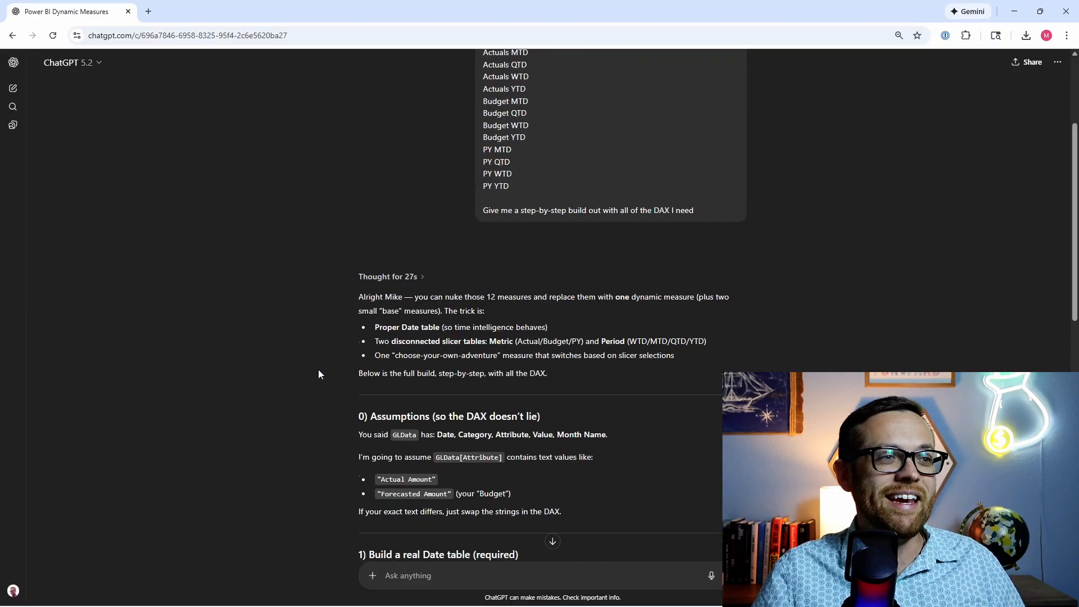
scroll(down, 3)
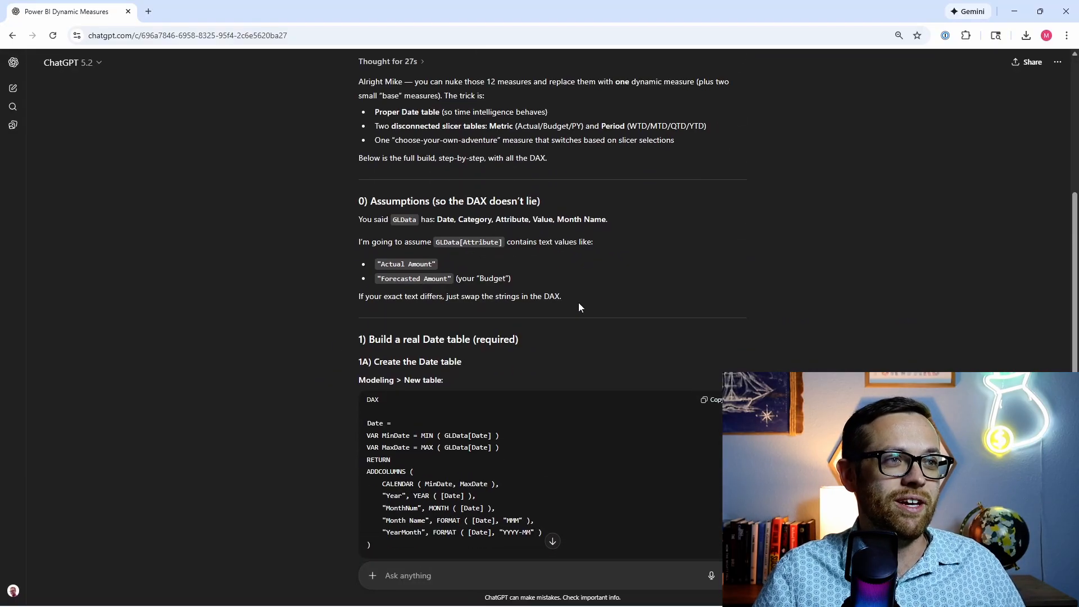
mouse_move(530, 301)
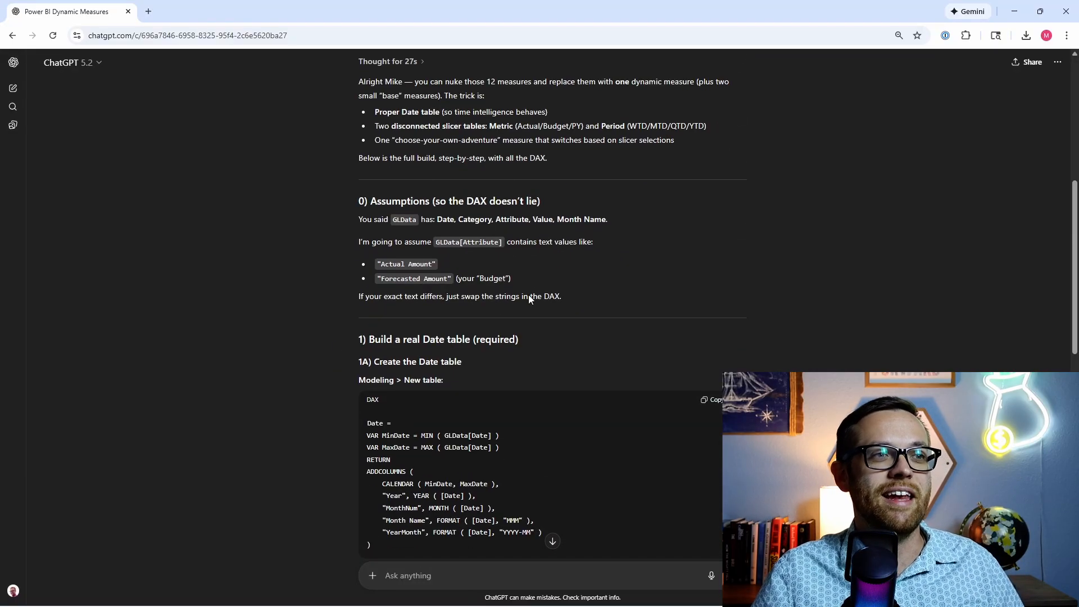
scroll(up, 3)
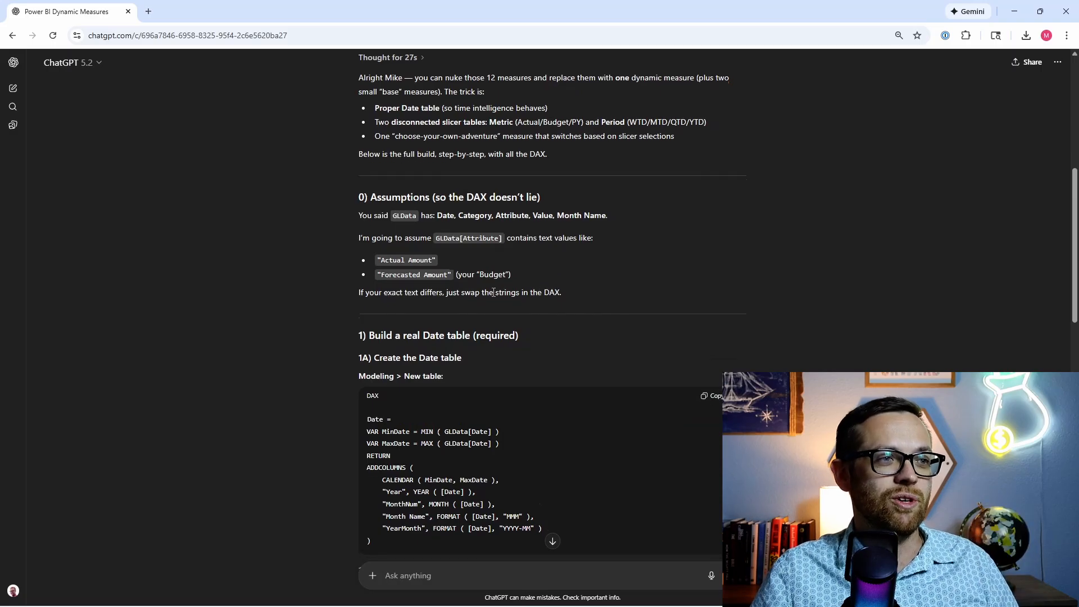
scroll(down, 3)
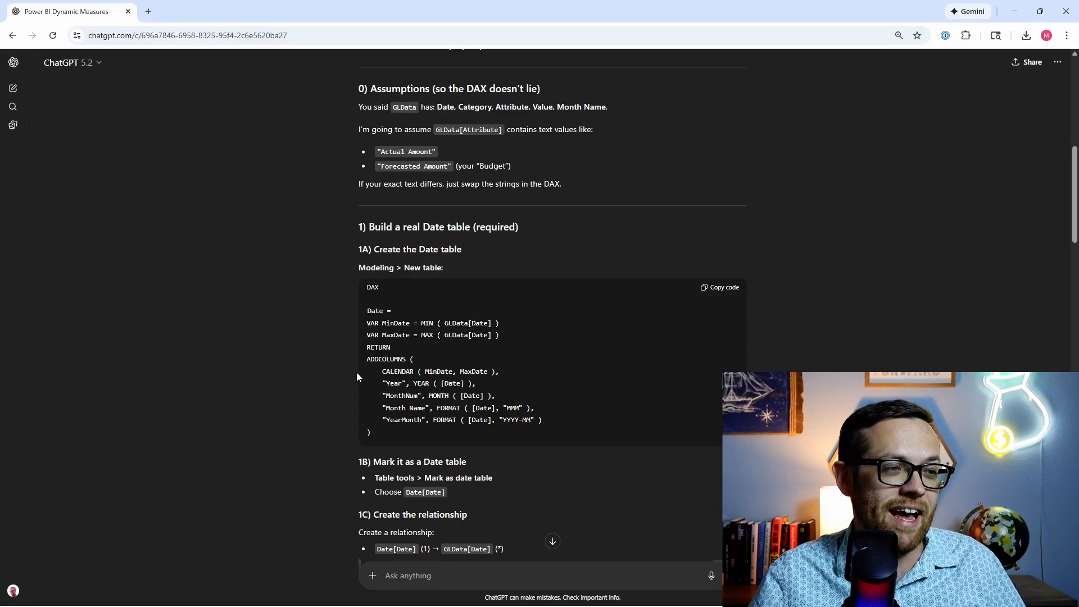
scroll(down, 3)
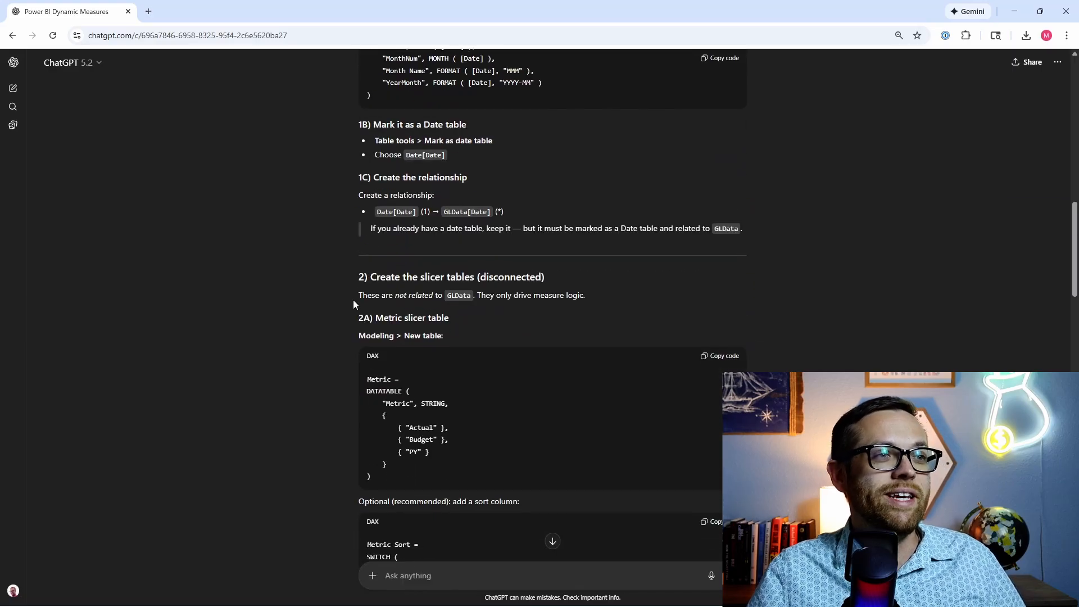
scroll(down, 3)
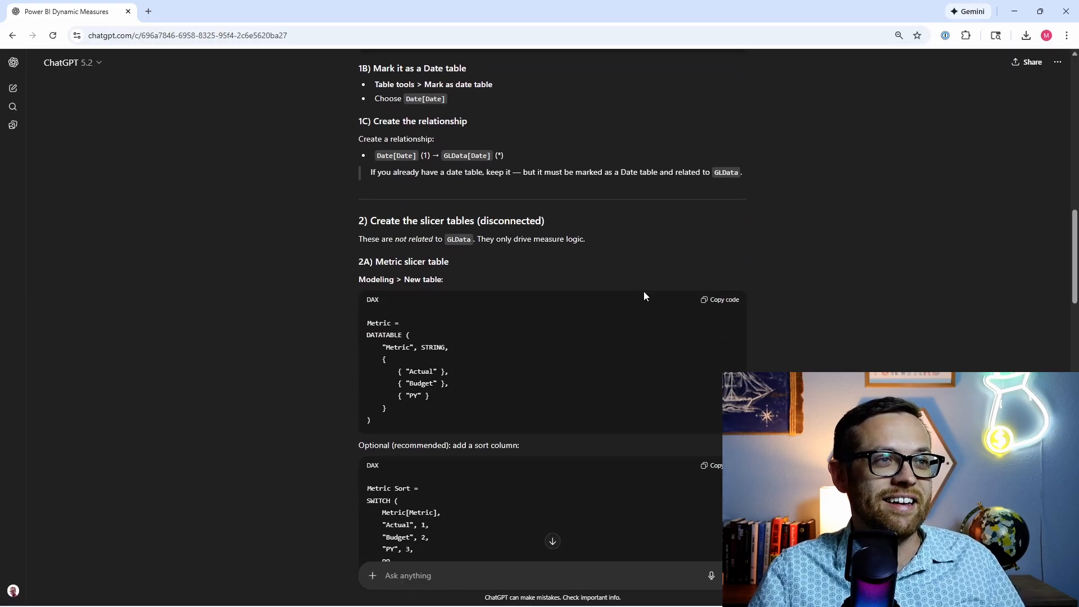
scroll(down, 3)
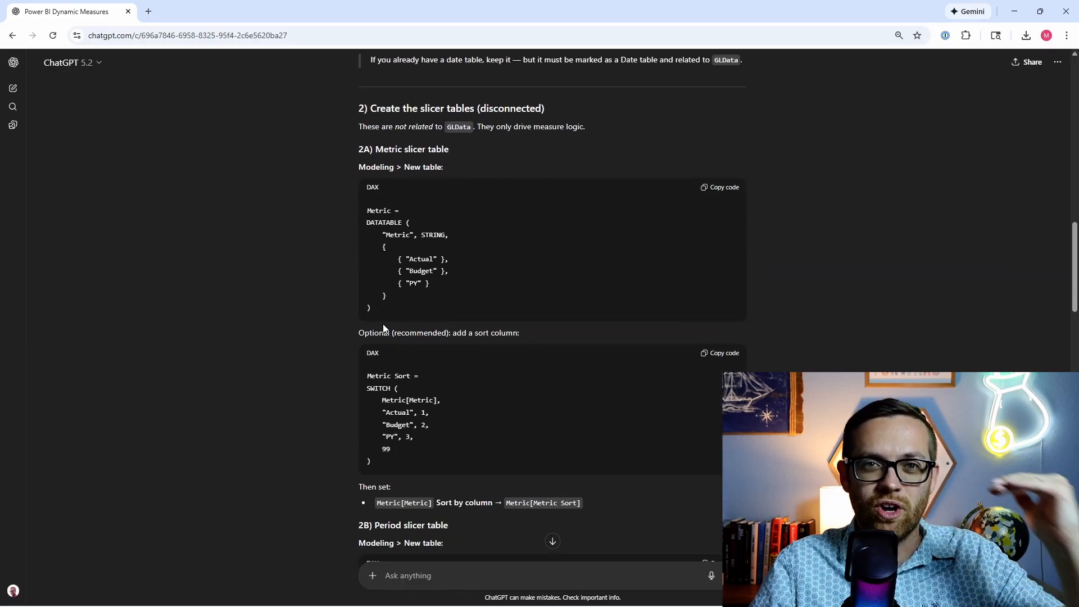
scroll(down, 3)
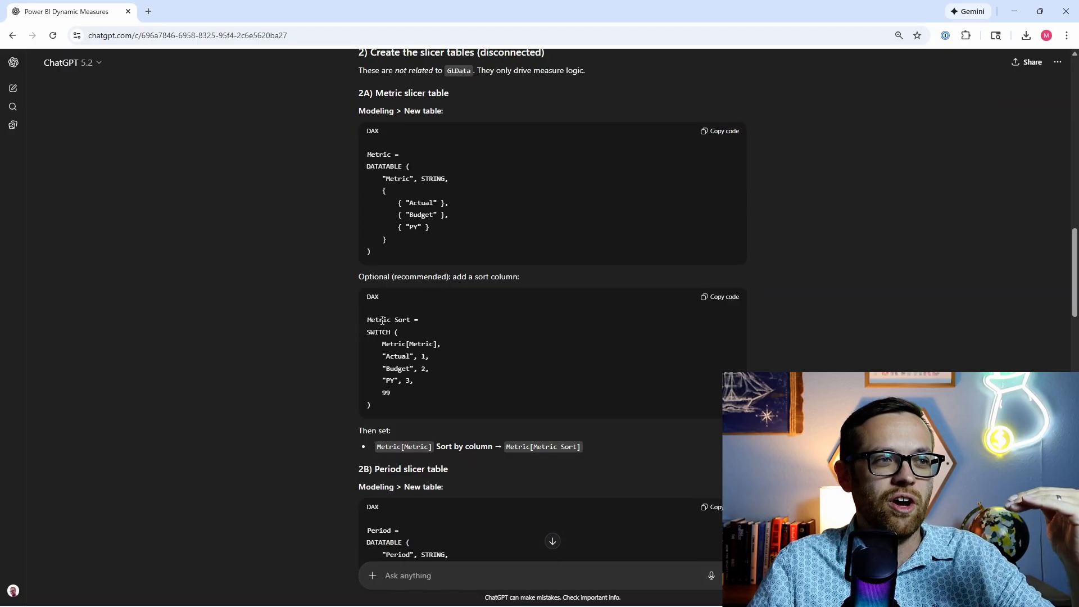
scroll(down, 3)
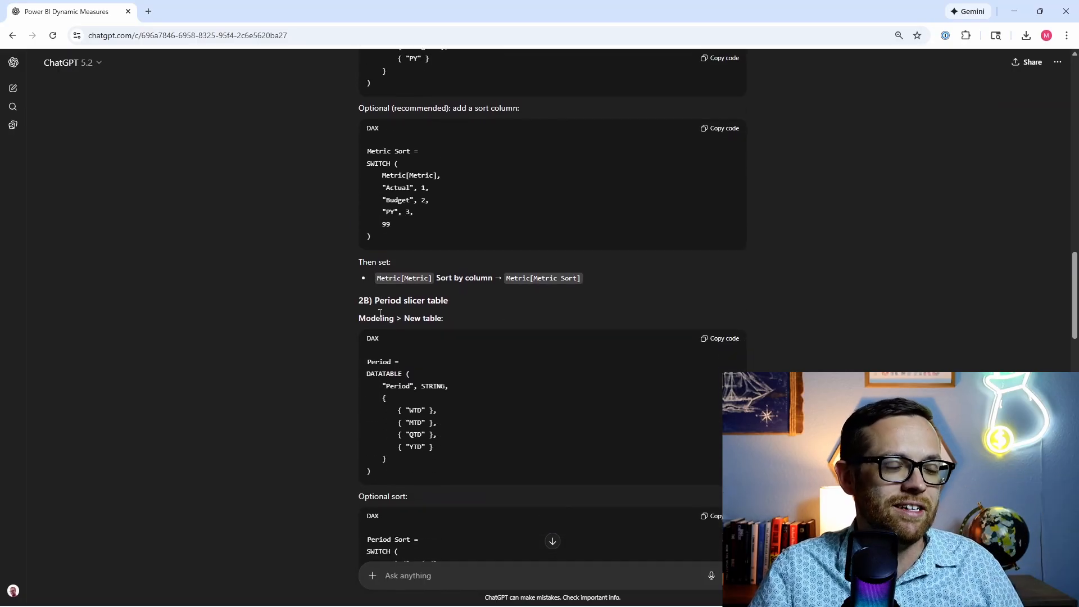
scroll(down, 3)
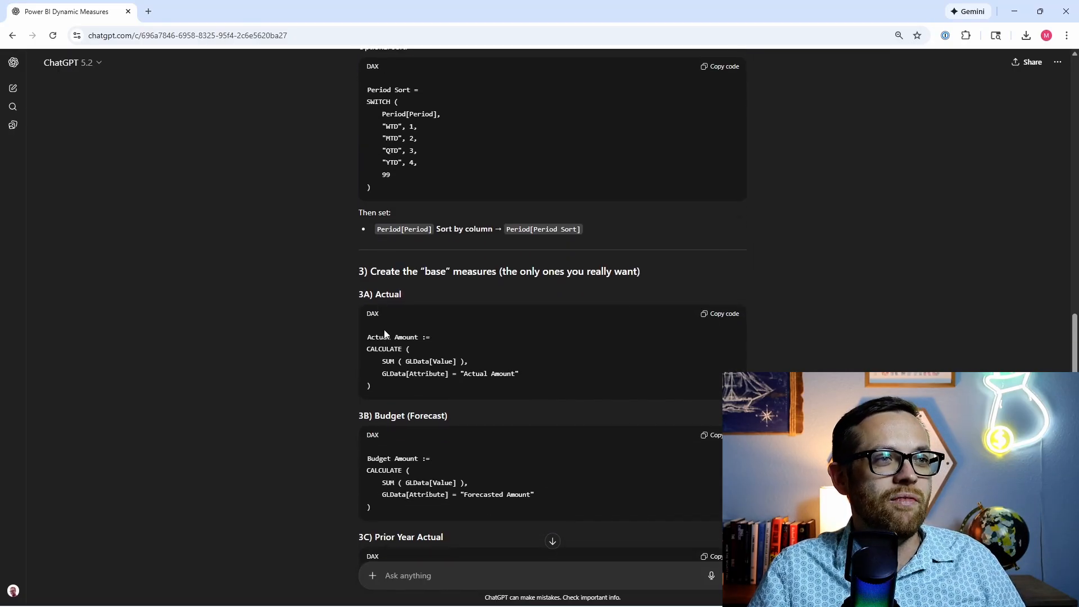
scroll(down, 3)
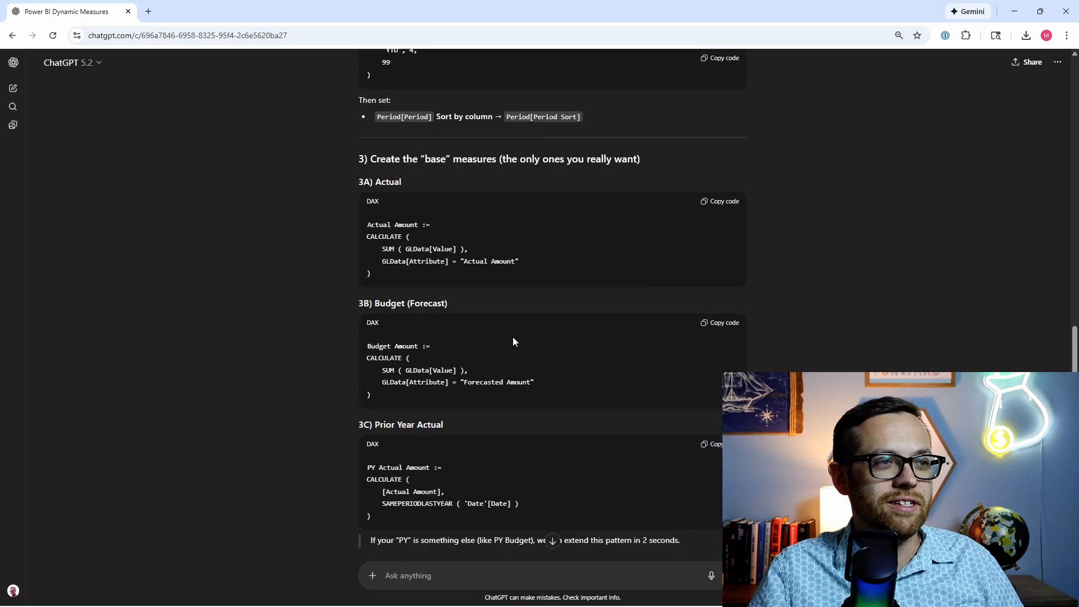
scroll(down, 3)
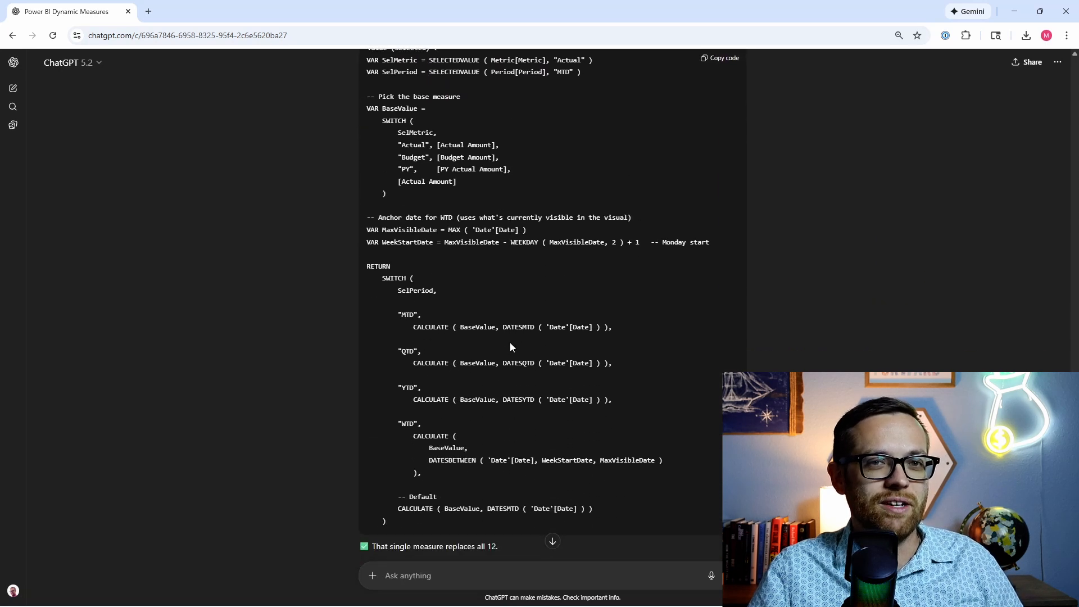
scroll(down, 3)
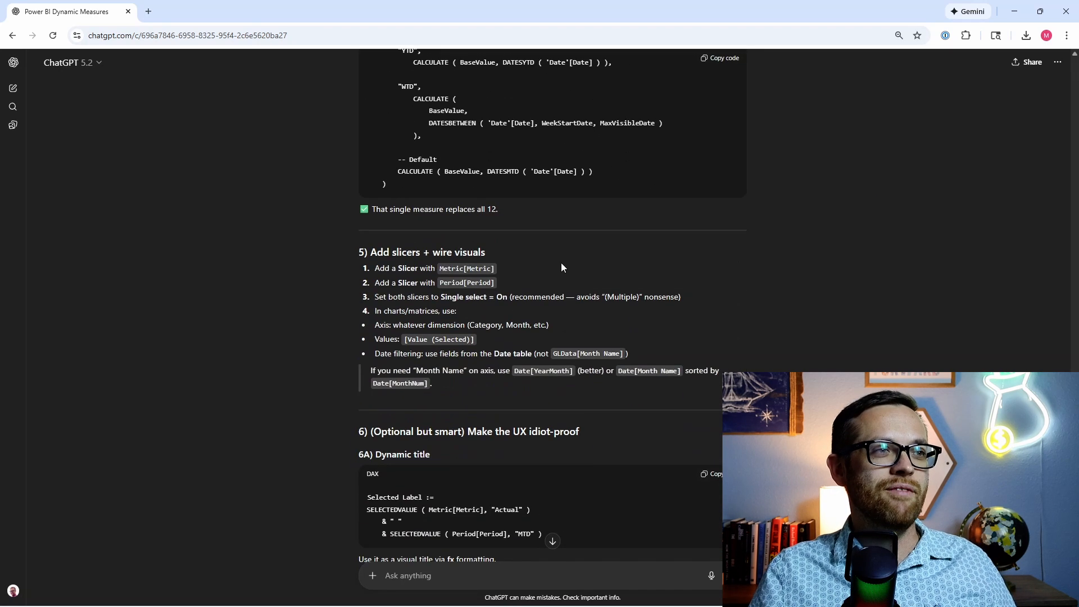
mouse_move(459, 424)
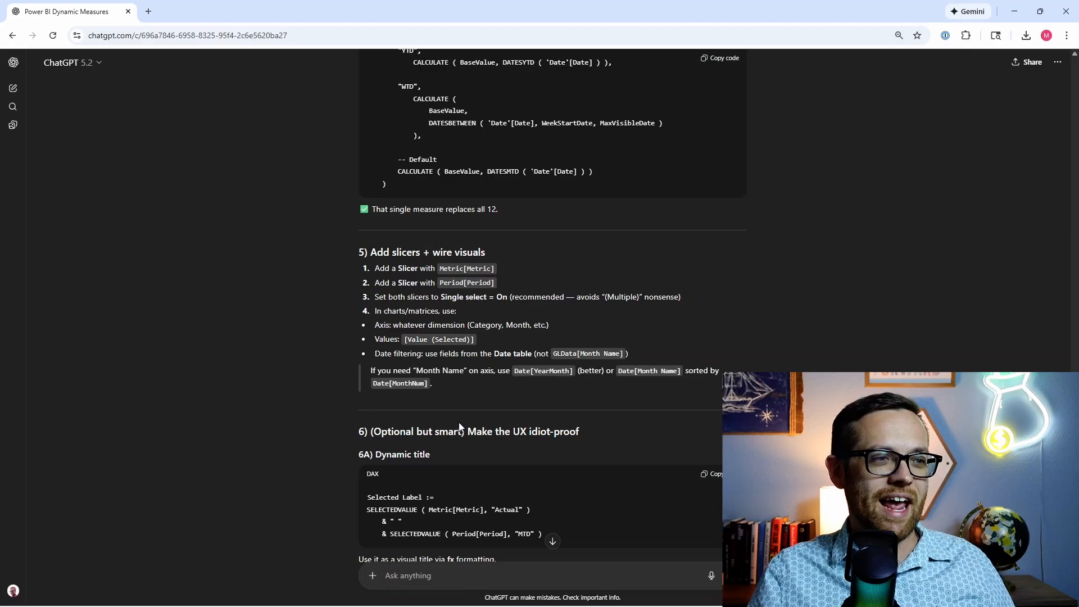
scroll(up, 3)
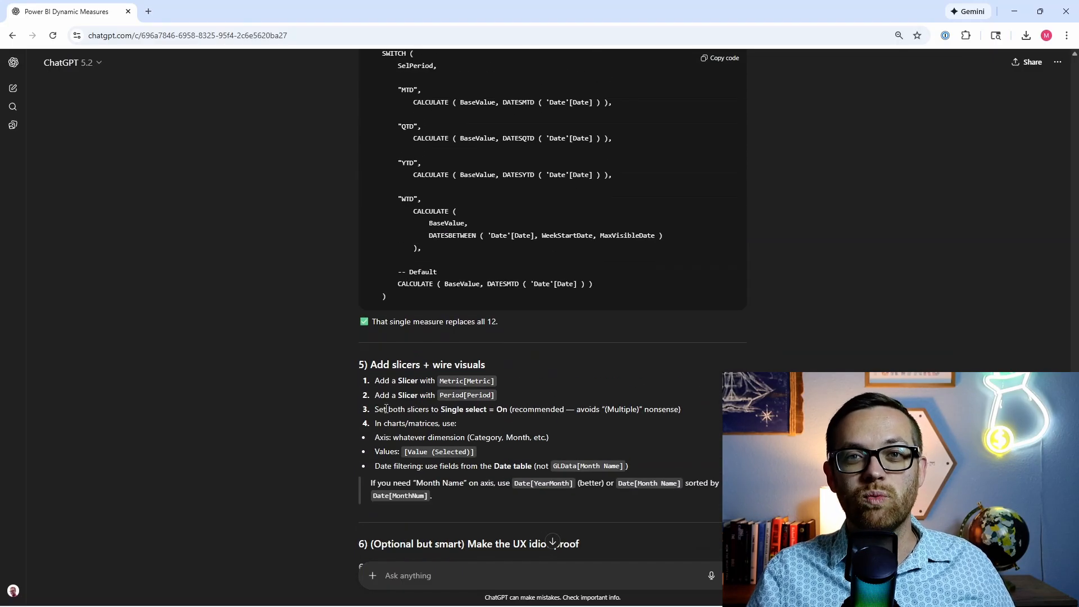
scroll(up, 3)
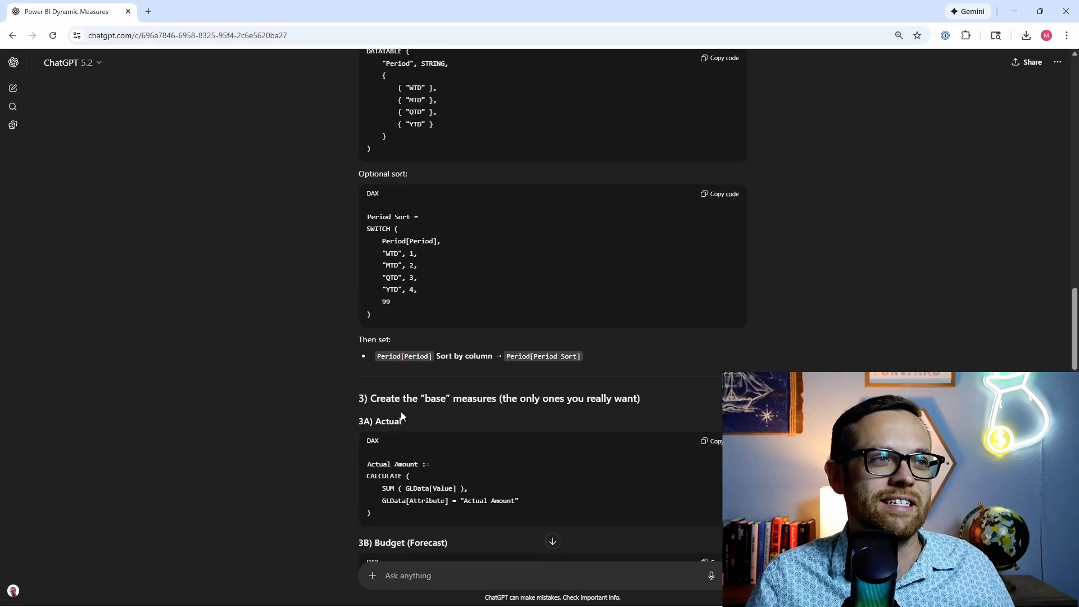
scroll(up, 3)
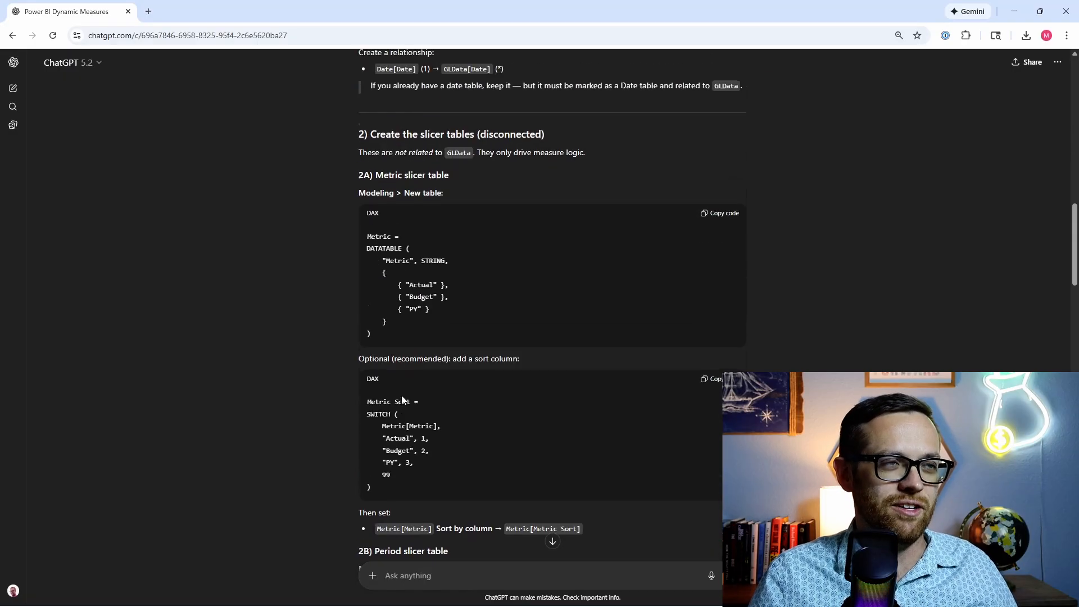
scroll(up, 3)
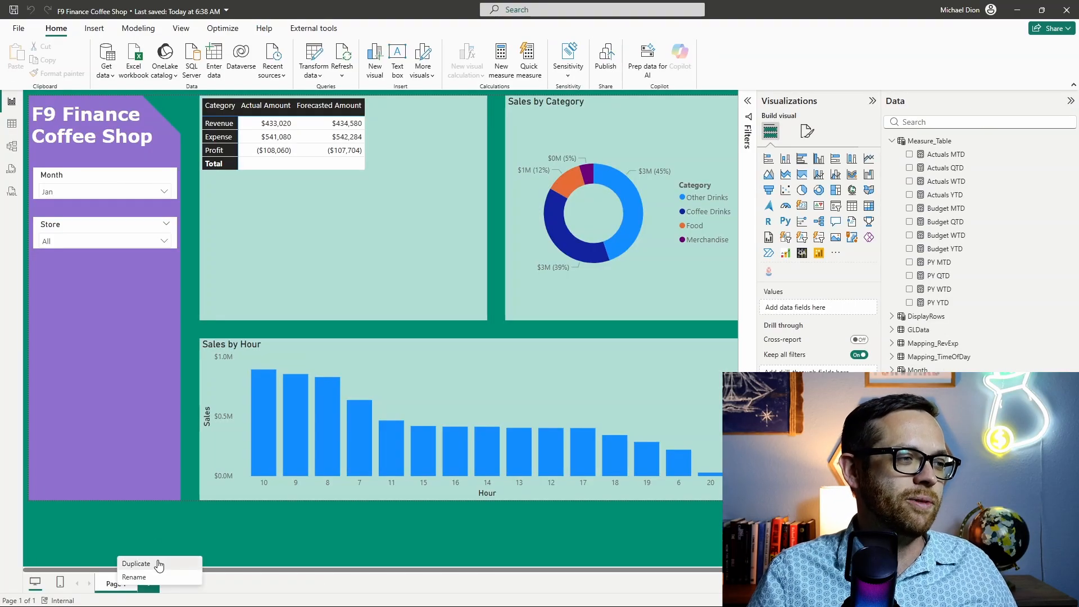
- Duplicate the report page as 'Dynamic Test' and remove Category from the matrix rows
click(136, 564)
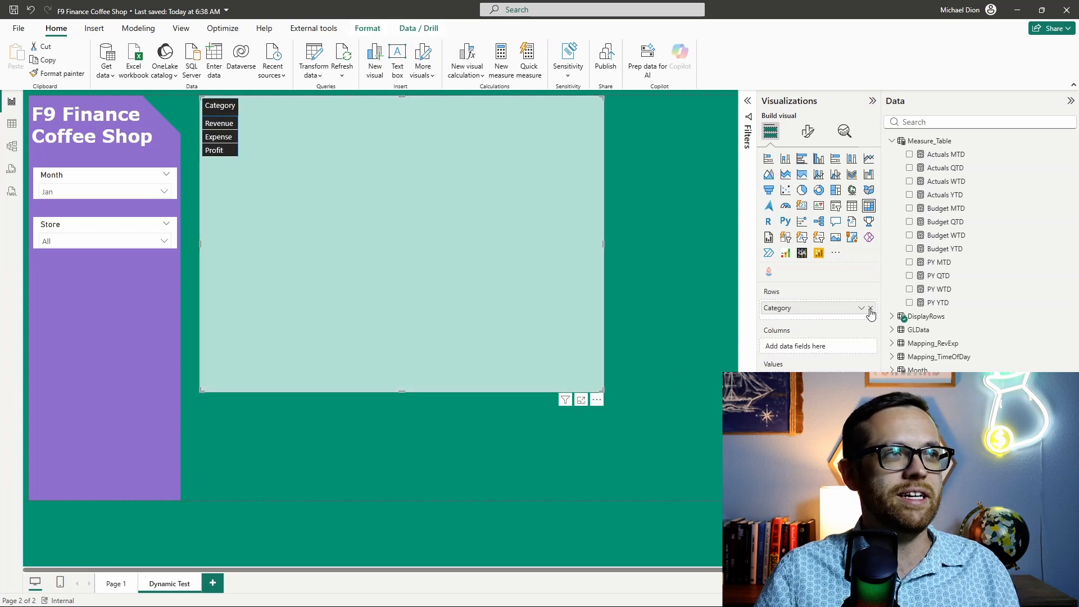
click(870, 308)
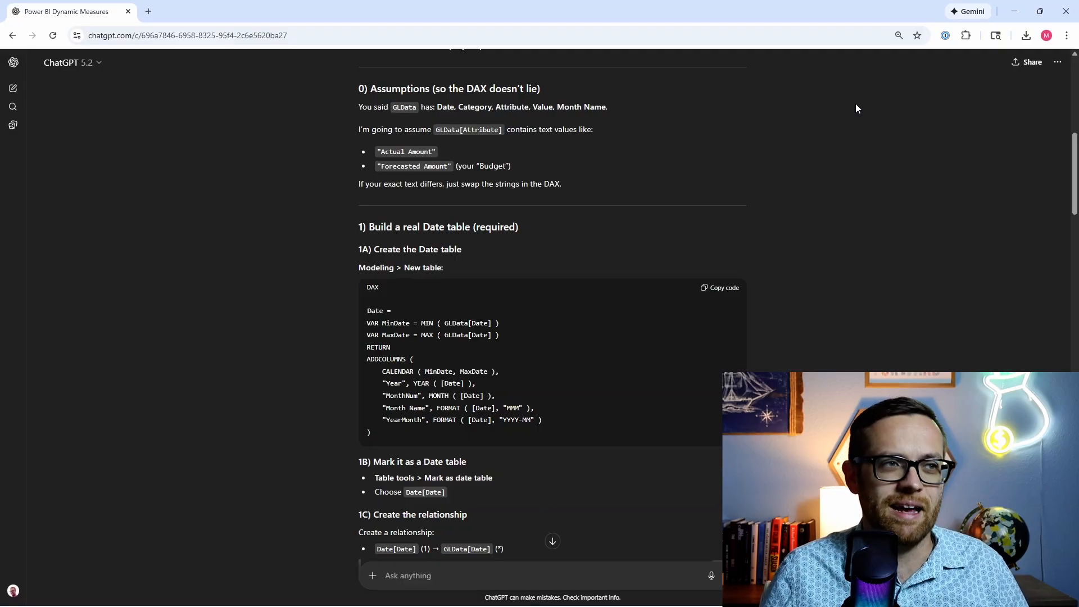
mouse_move(465, 266)
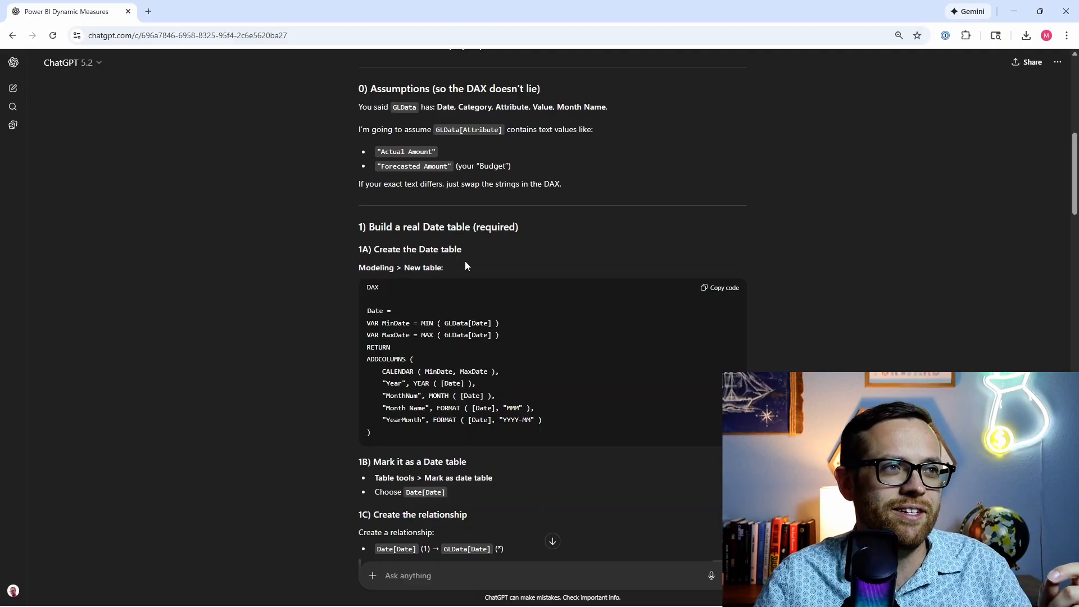
mouse_move(635, 297)
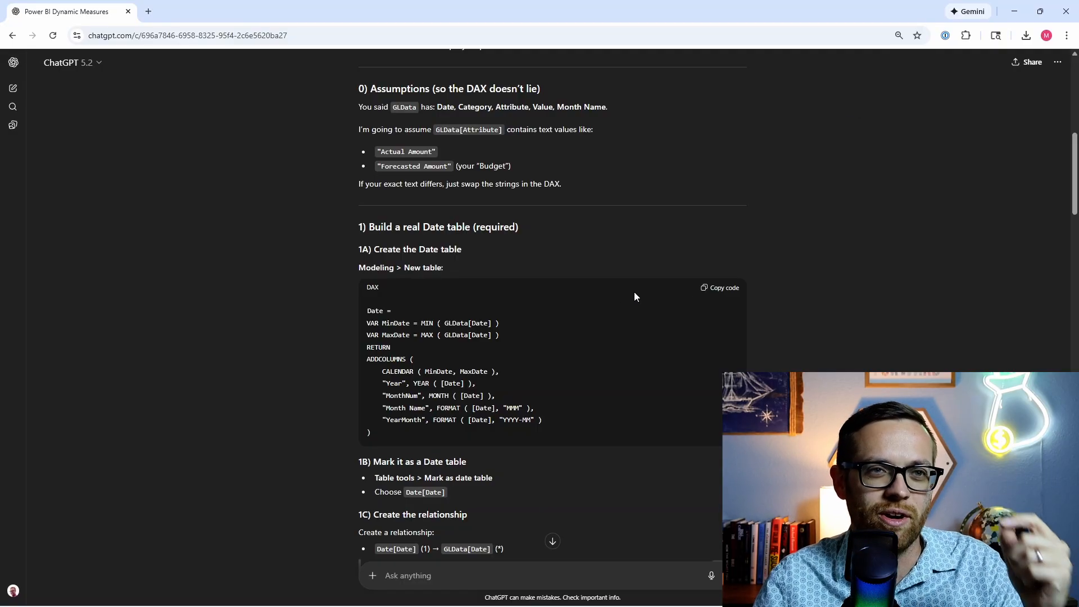
mouse_move(723, 288)
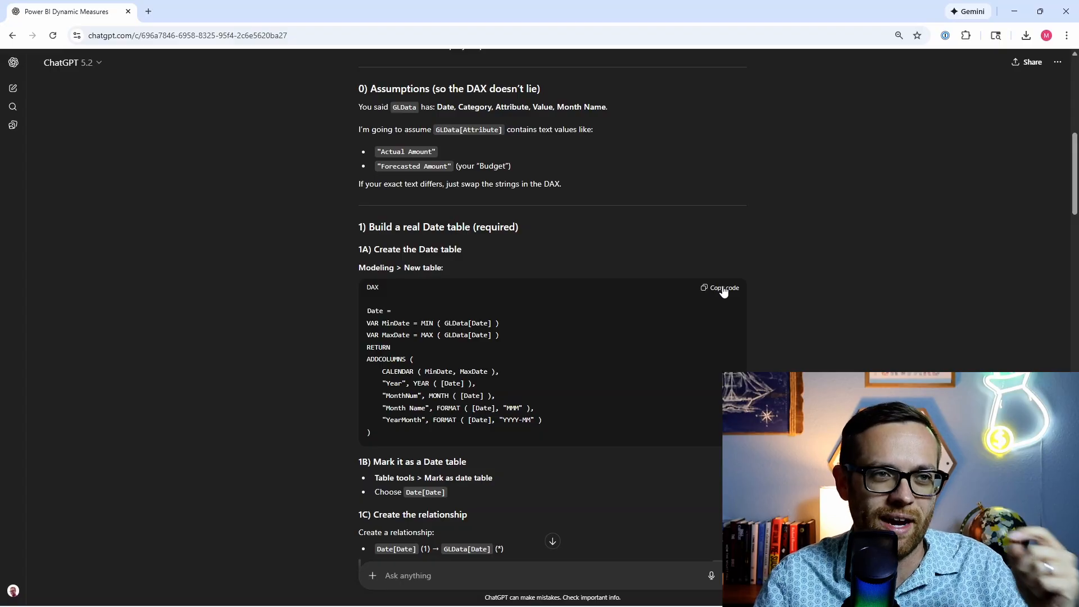
- Copy ChatGPT's Date table DAX and return to Power BI Desktop
click(721, 288)
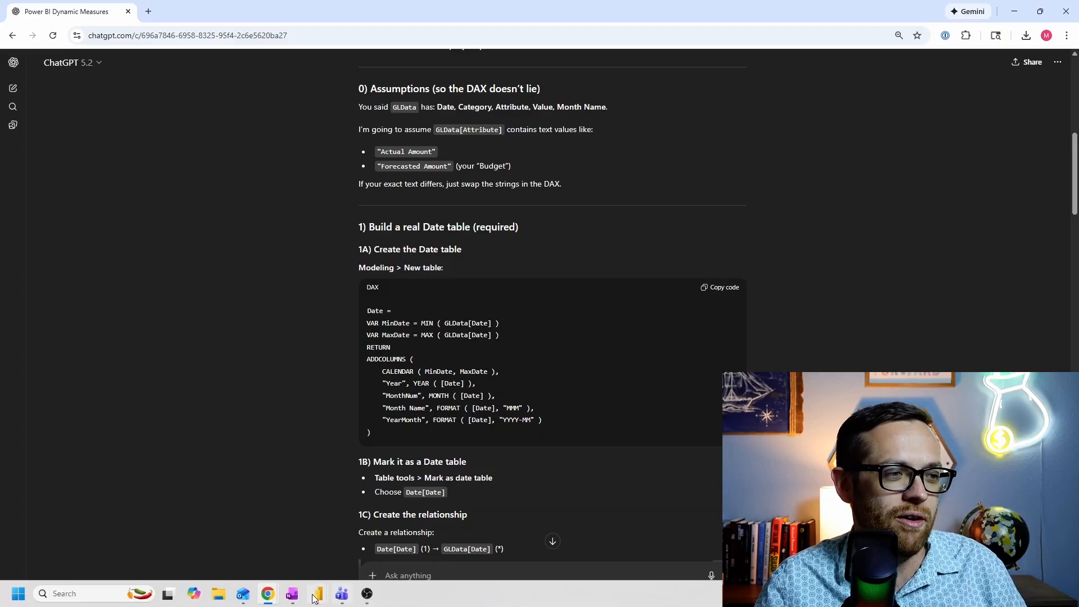
click(291, 594)
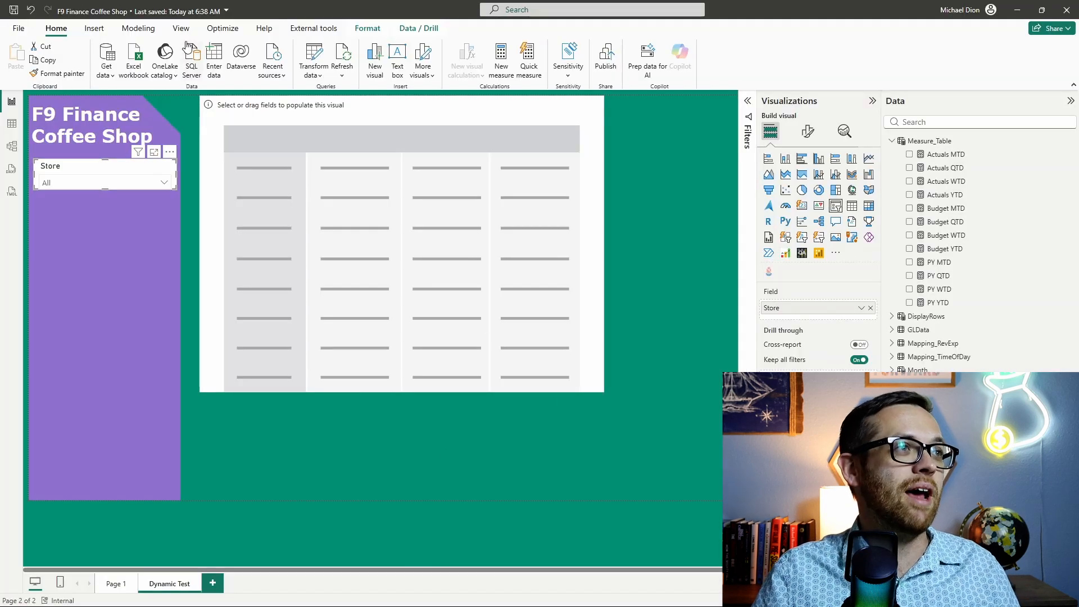
- Create the Date table from the pasted DAX and view its rows in Table view
click(138, 28)
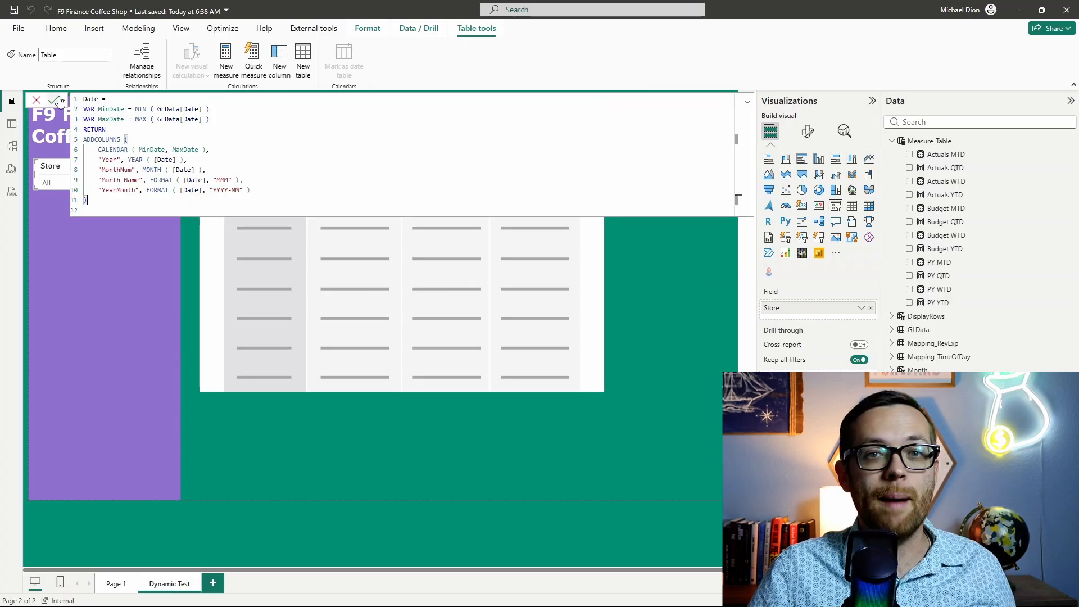
click(59, 100)
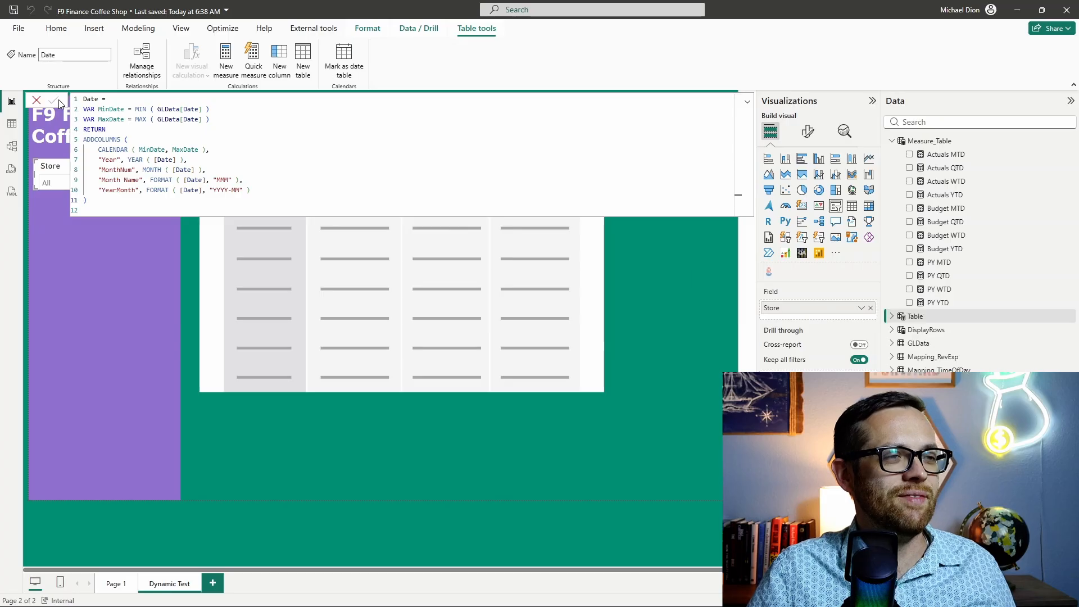
click(50, 100)
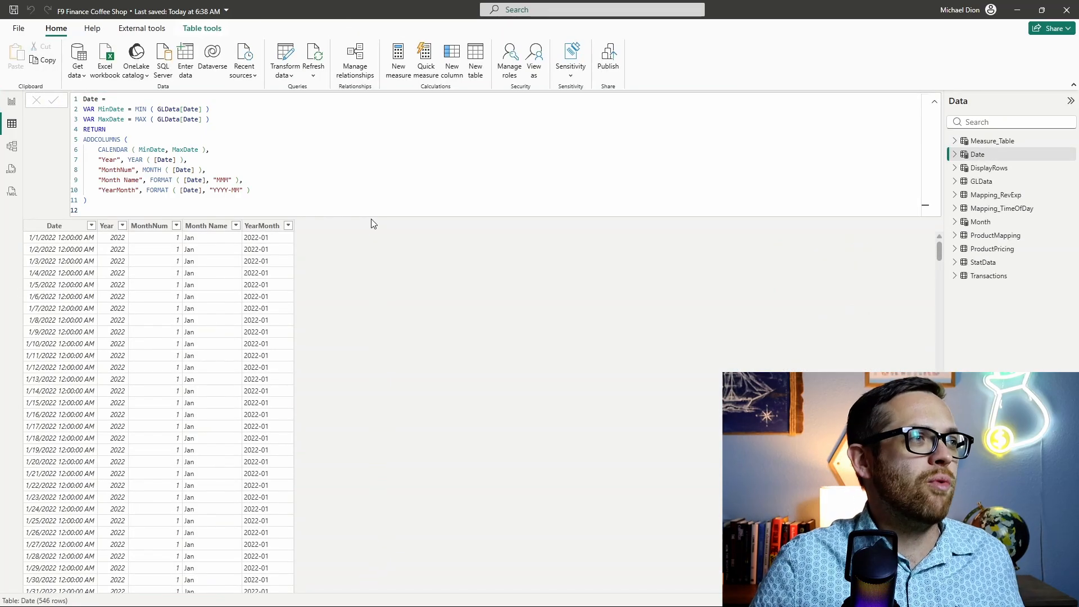
mouse_move(65, 272)
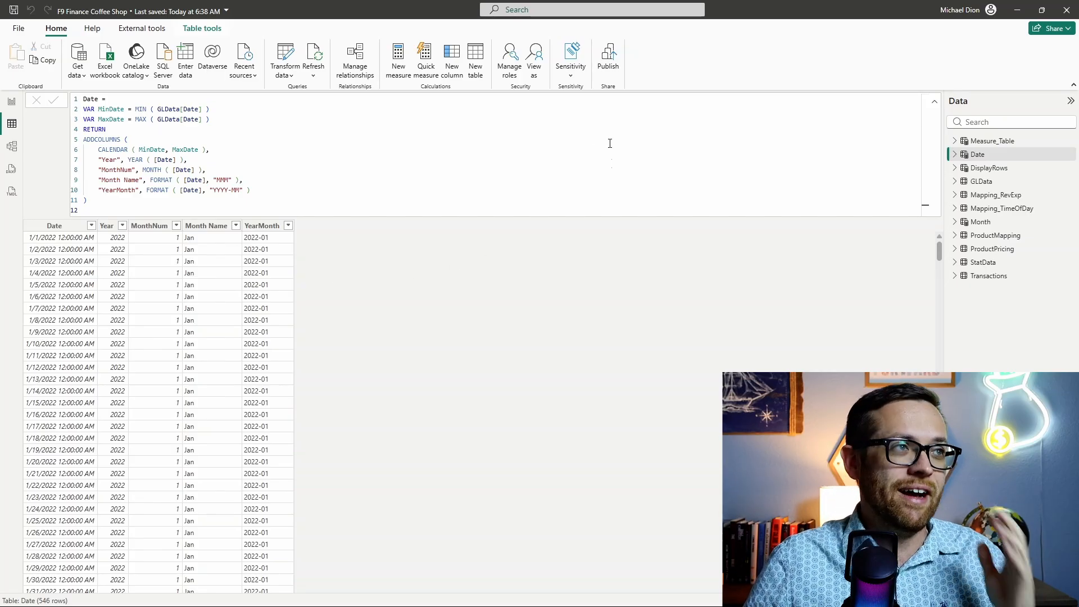
- Mark the Date table as a date table using Date[Date] as its date column
right_click(978, 154)
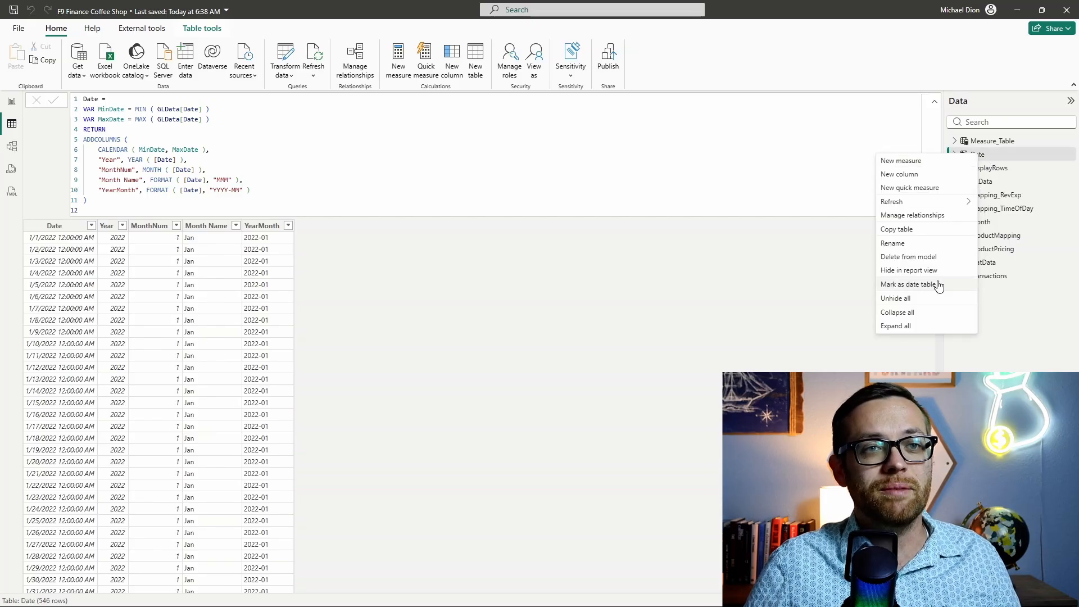
click(914, 285)
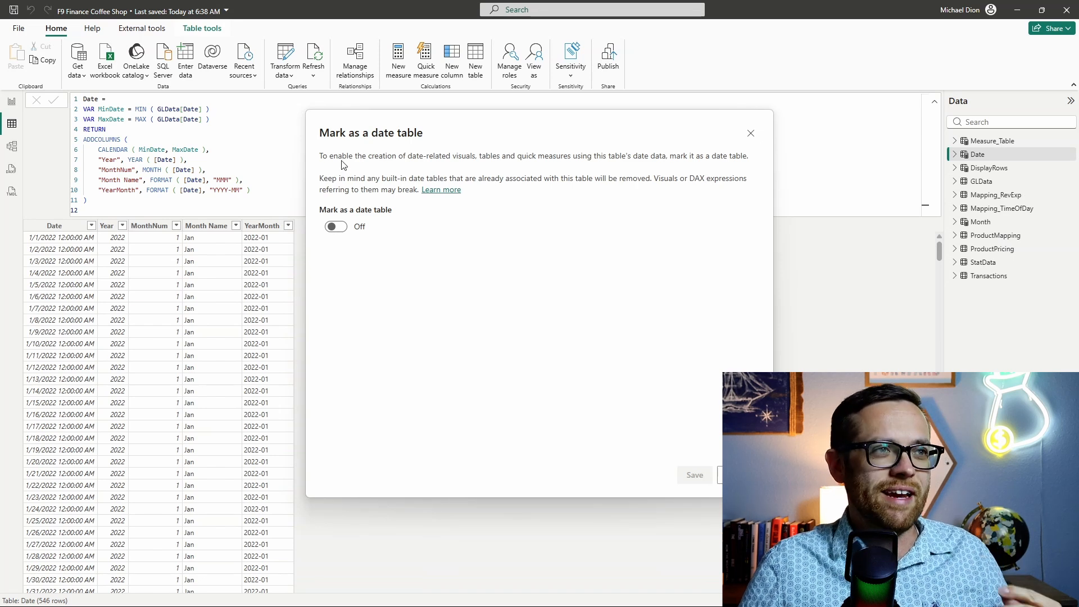
mouse_move(350, 183)
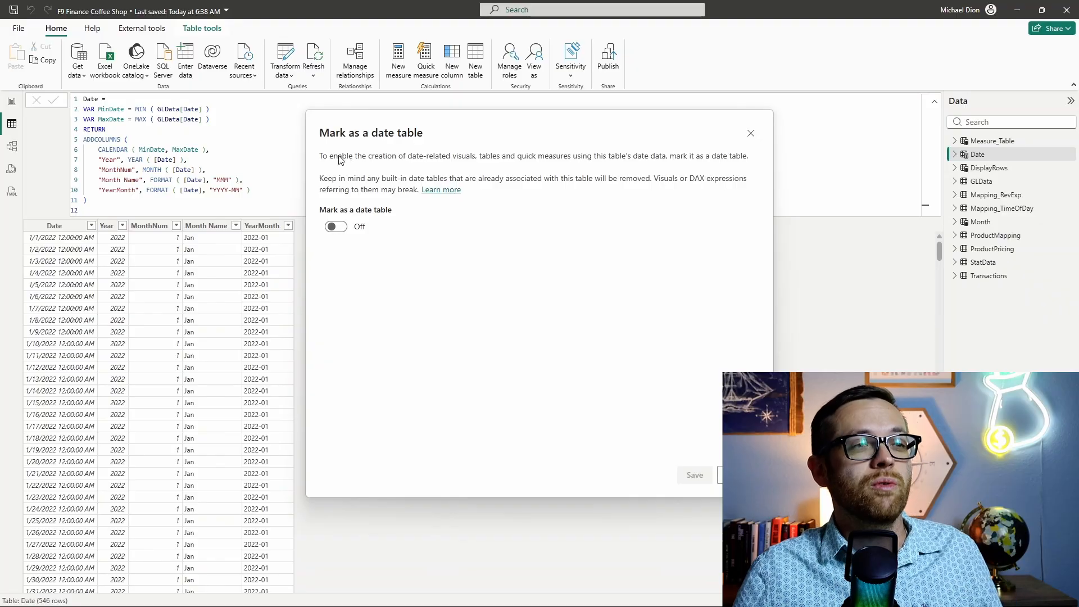
mouse_move(370, 188)
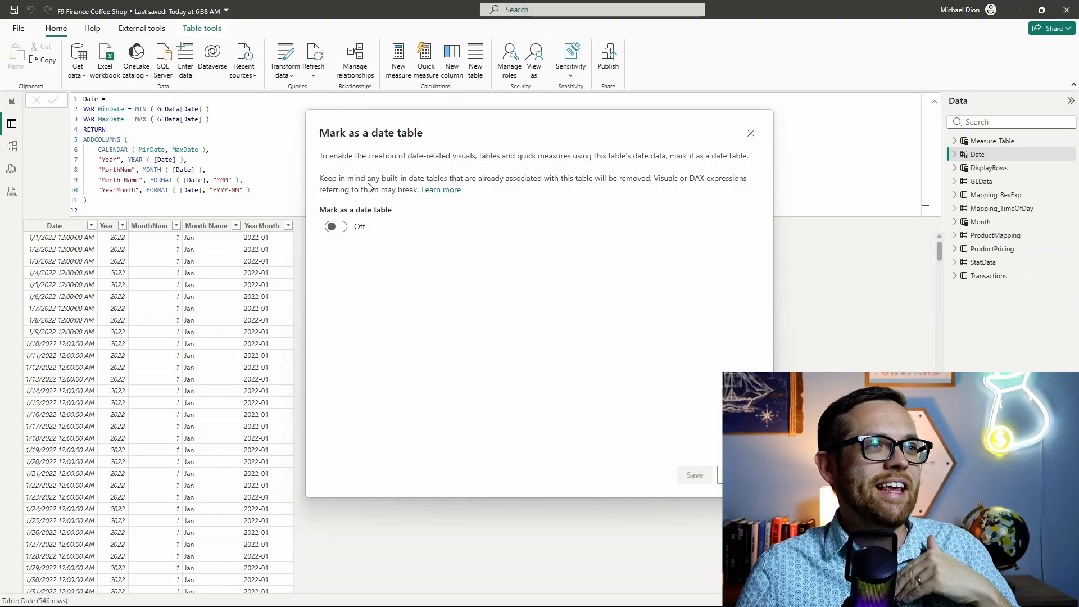
mouse_move(371, 257)
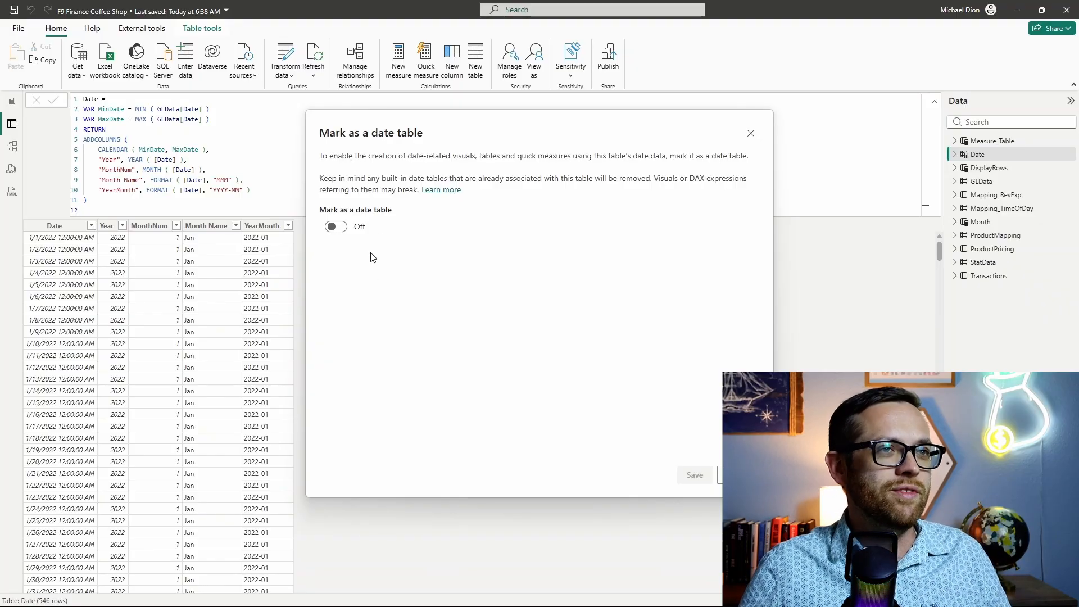
mouse_move(365, 245)
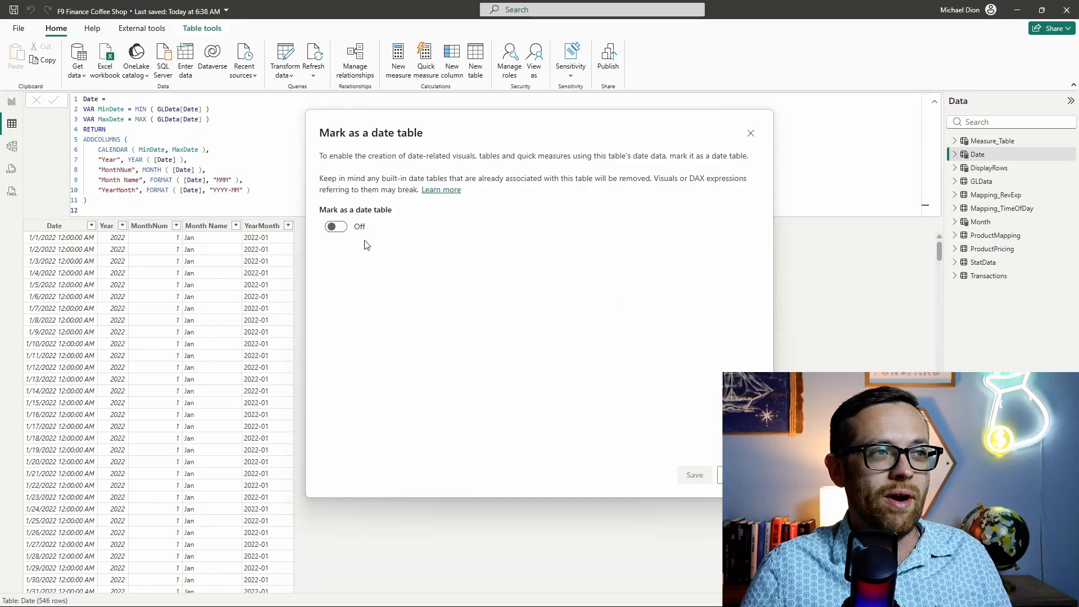
click(337, 227)
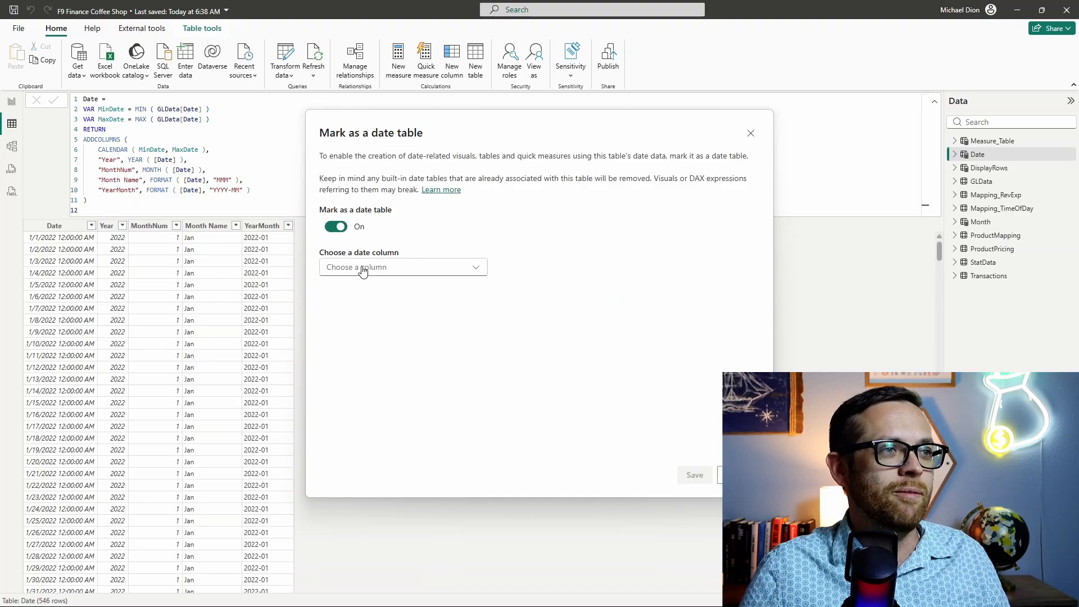
click(403, 267)
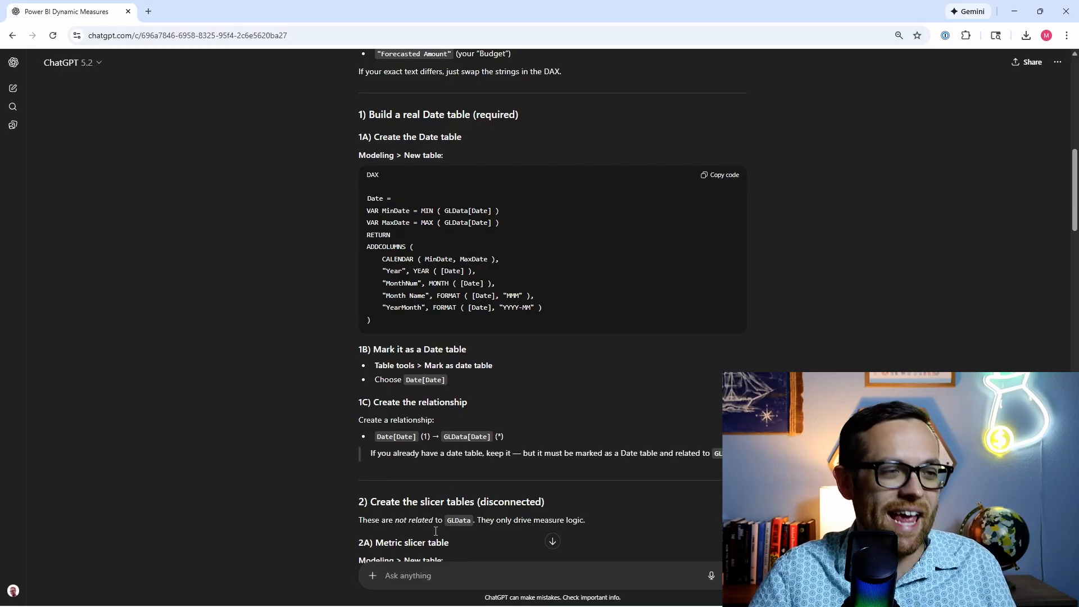
mouse_move(267, 594)
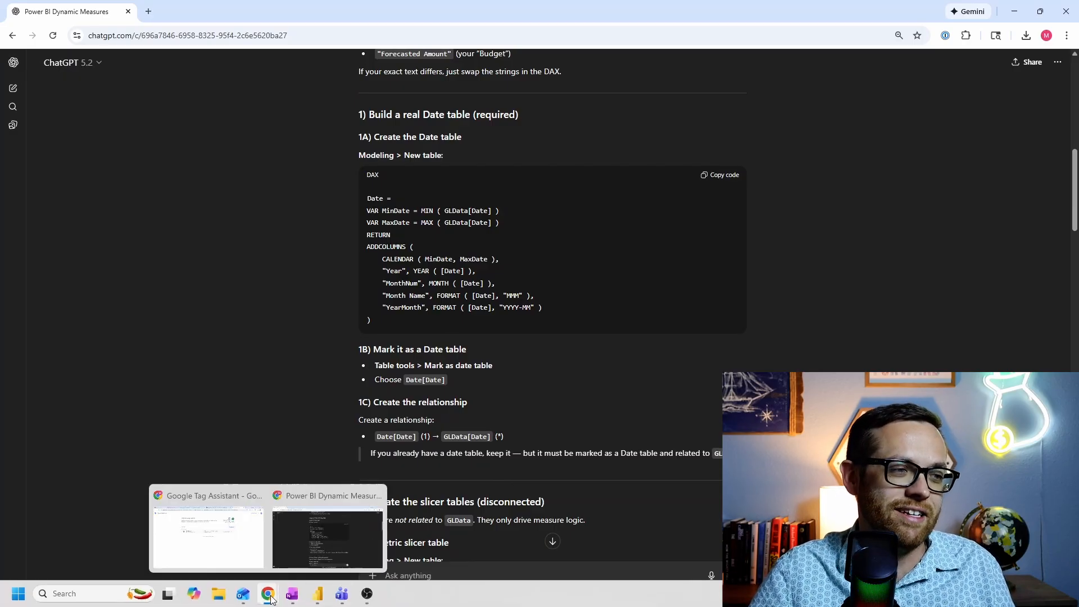
click(328, 539)
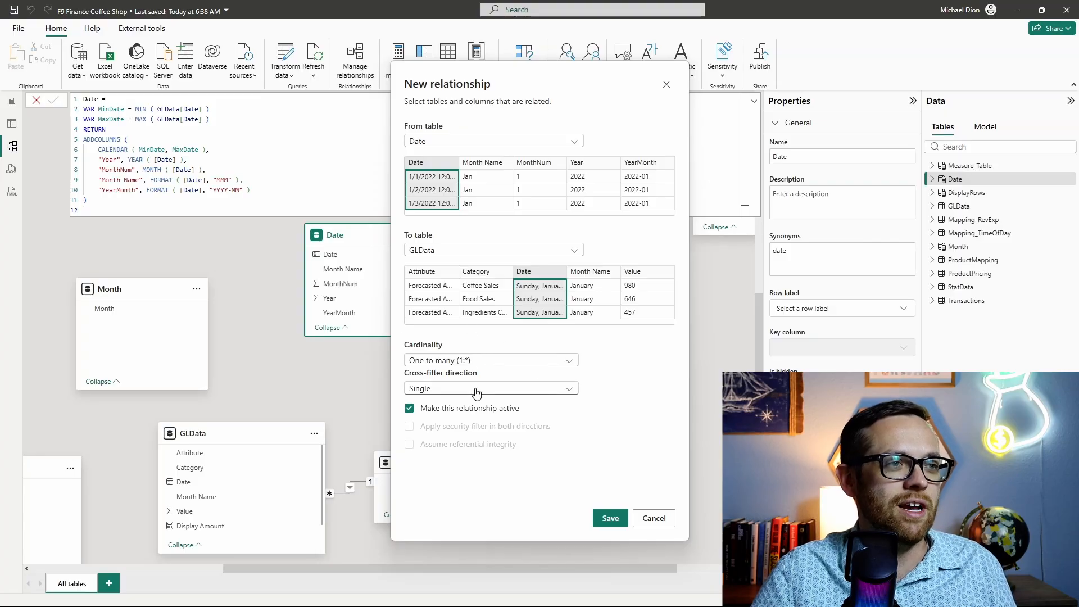
mouse_move(489, 409)
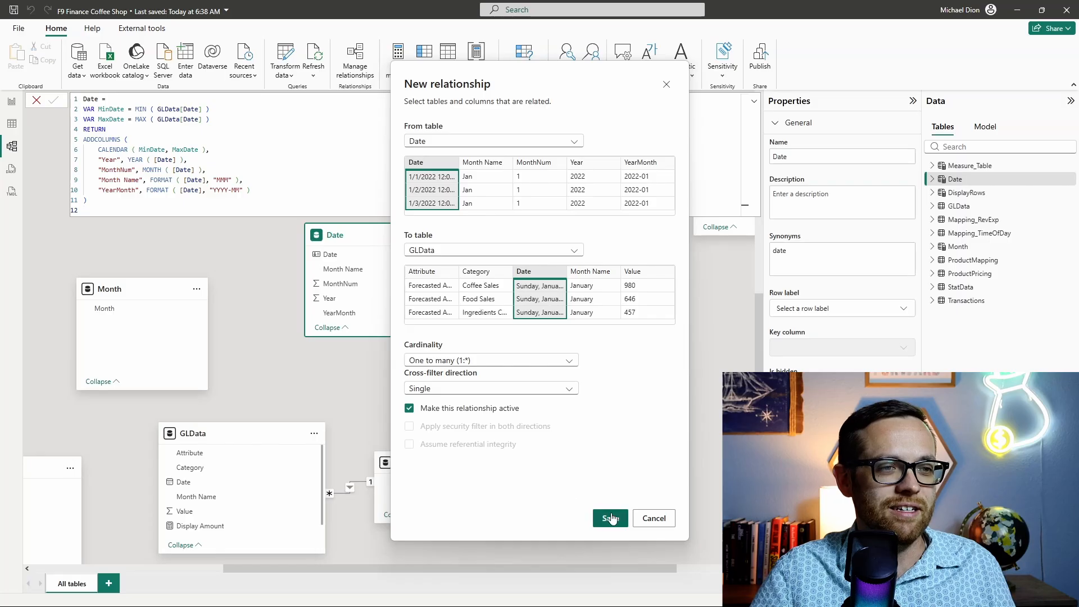
- Save a one-to-many, single-direction relationship from Date[Date] to GLData[Date]
click(609, 518)
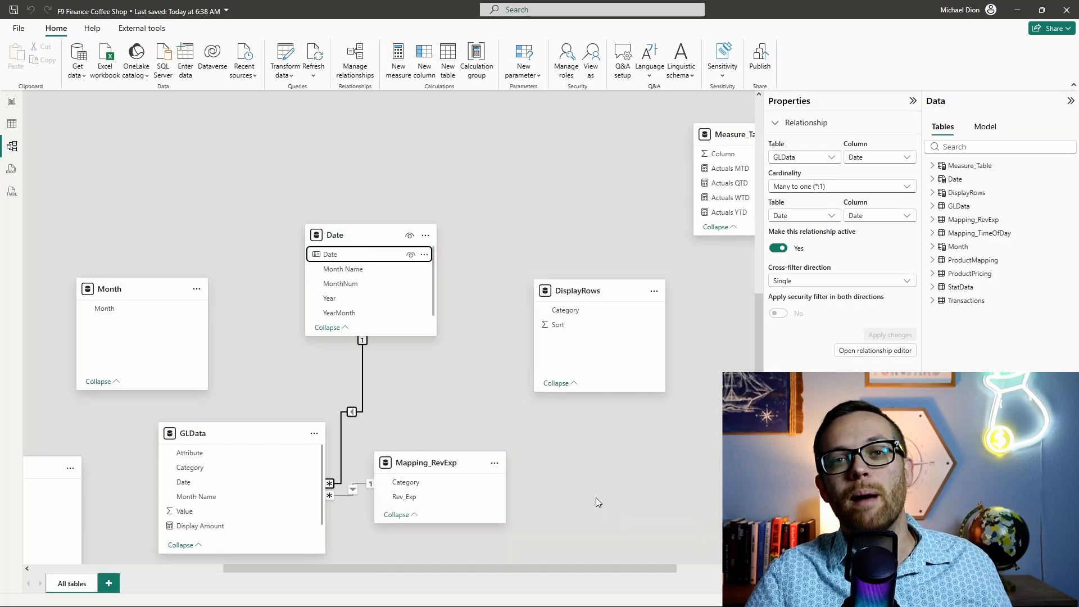
mouse_move(628, 518)
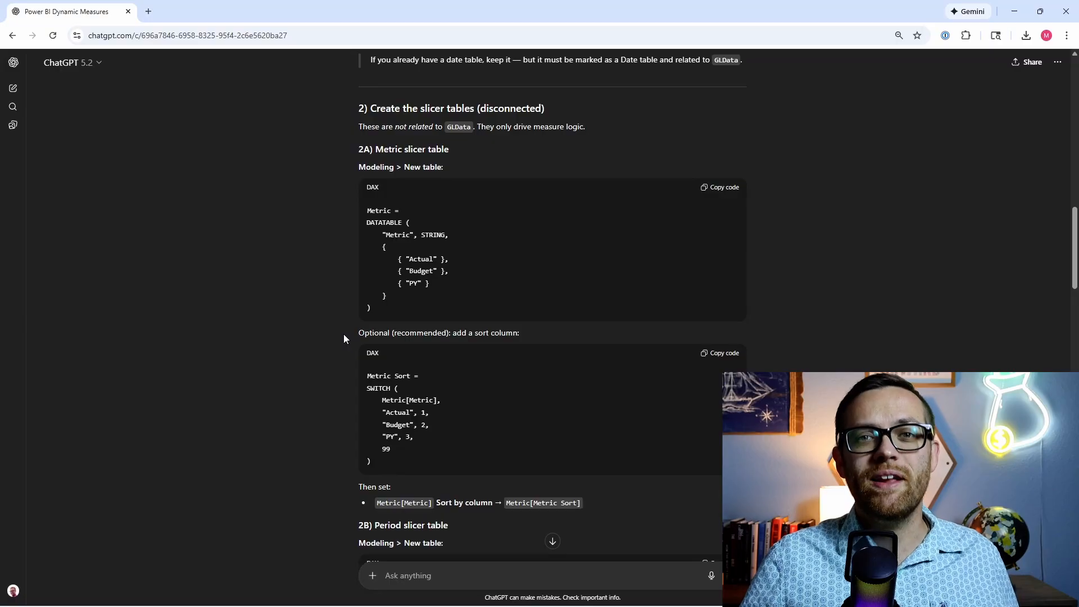
mouse_move(344, 322)
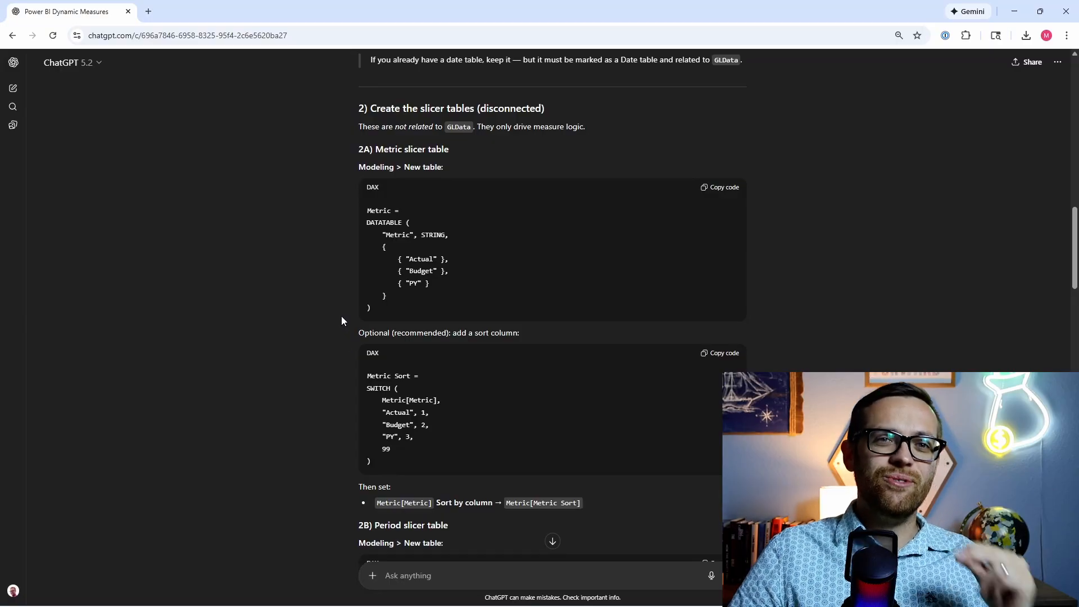
mouse_move(347, 300)
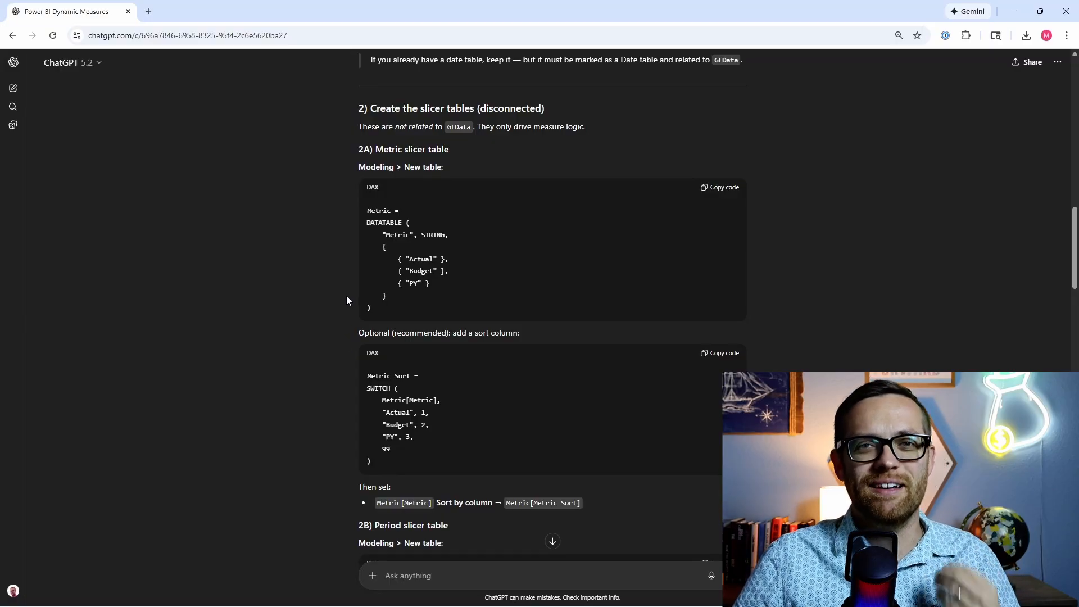
mouse_move(406, 222)
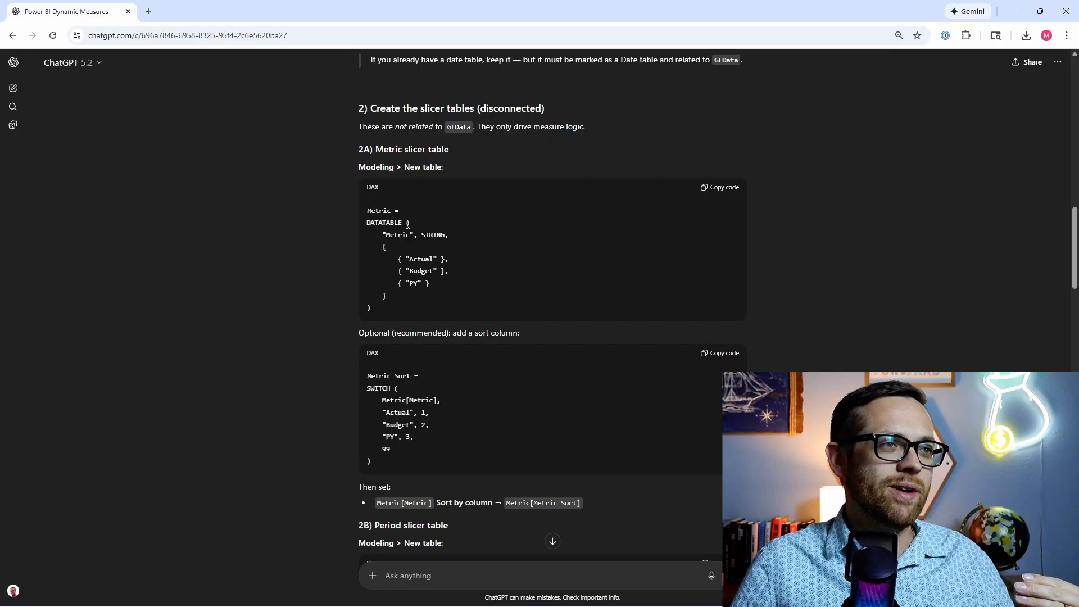
- Copy the section 2A Metric DATATABLE DAX from ChatGPT
click(720, 187)
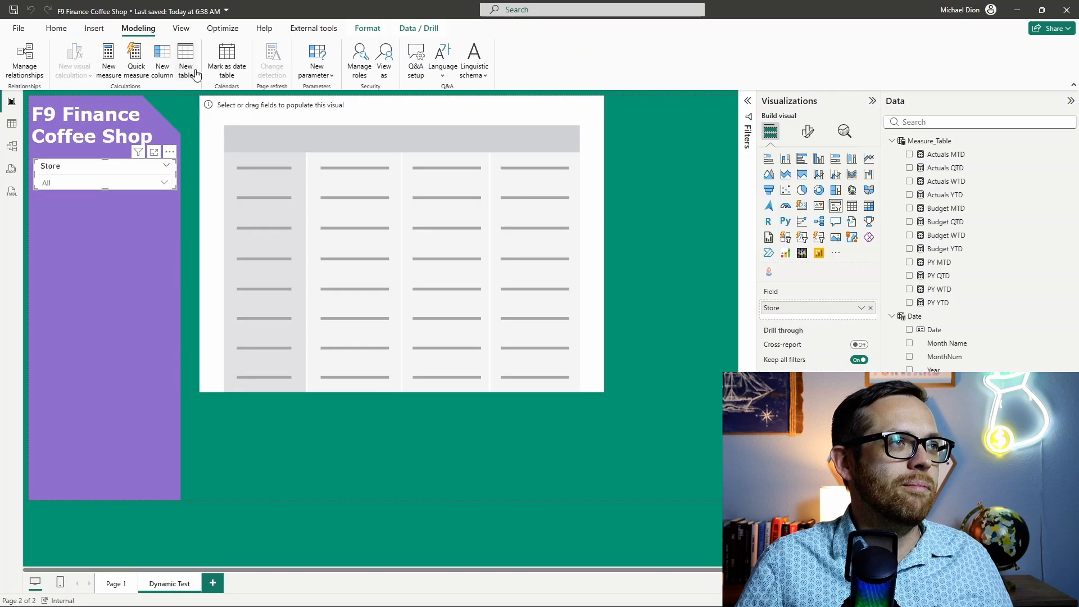
- Create a new Metric table by pasting the DATATABLE DAX holding Actual, Budget and PY
click(185, 61)
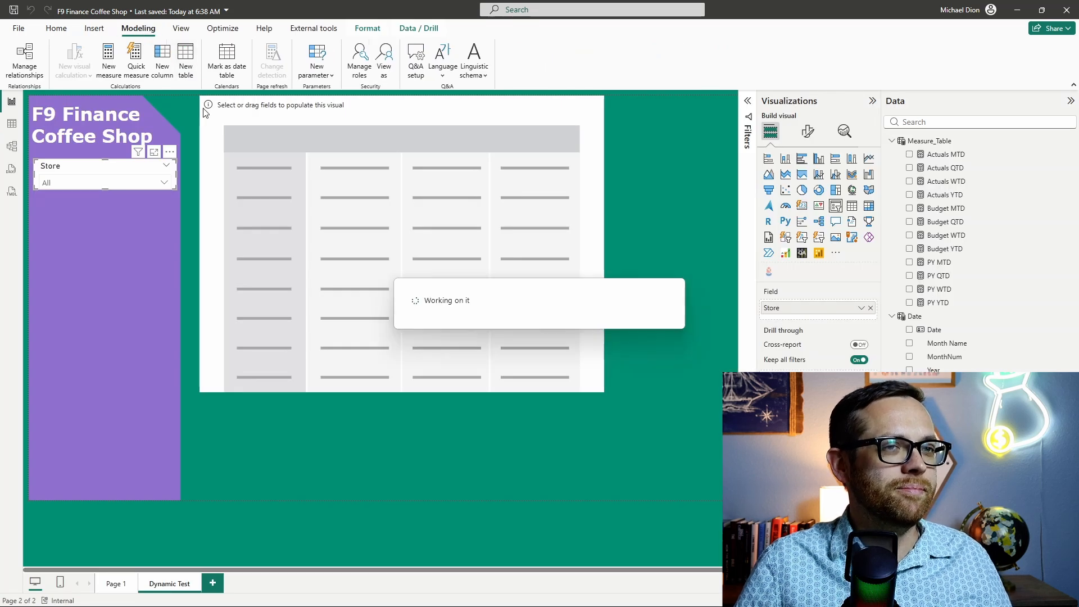
click(185, 60)
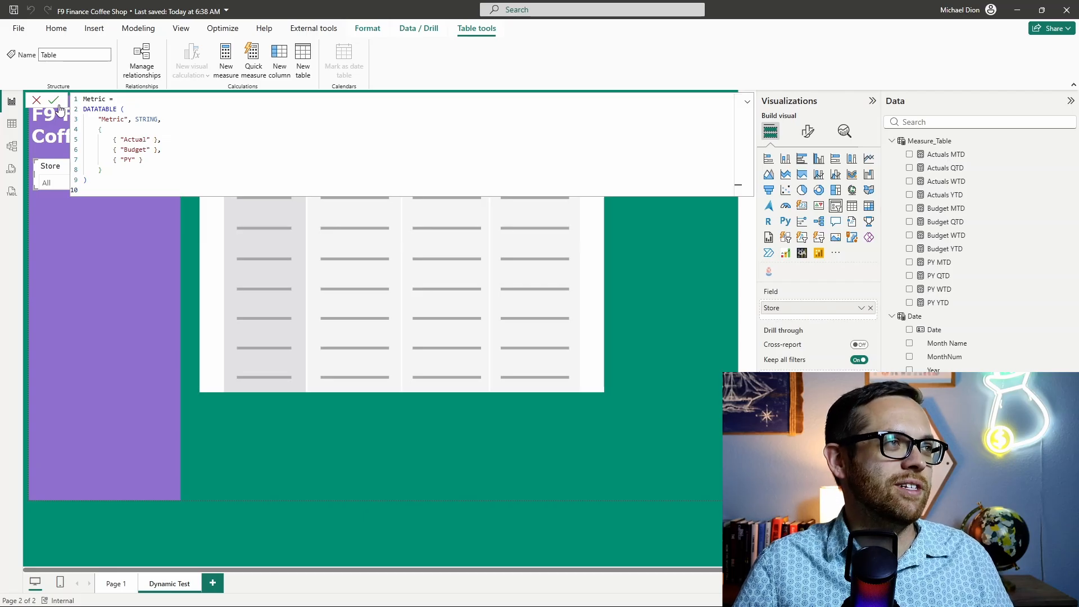
click(54, 101)
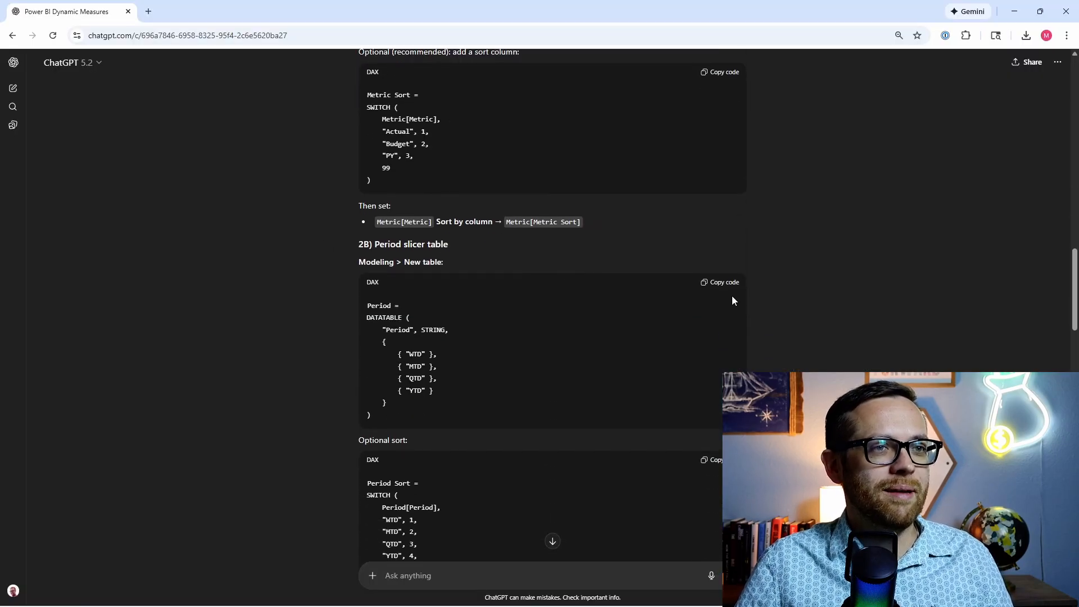
mouse_move(423, 390)
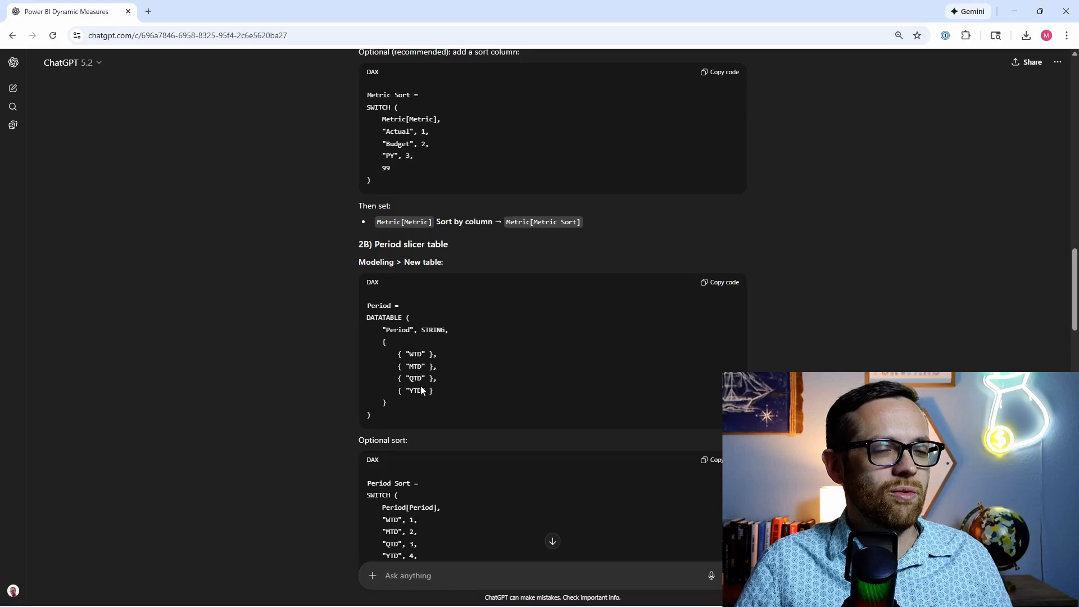
- Copy the Period DATATABLE DAX code block from section 2B of the ChatGPT answer
click(720, 282)
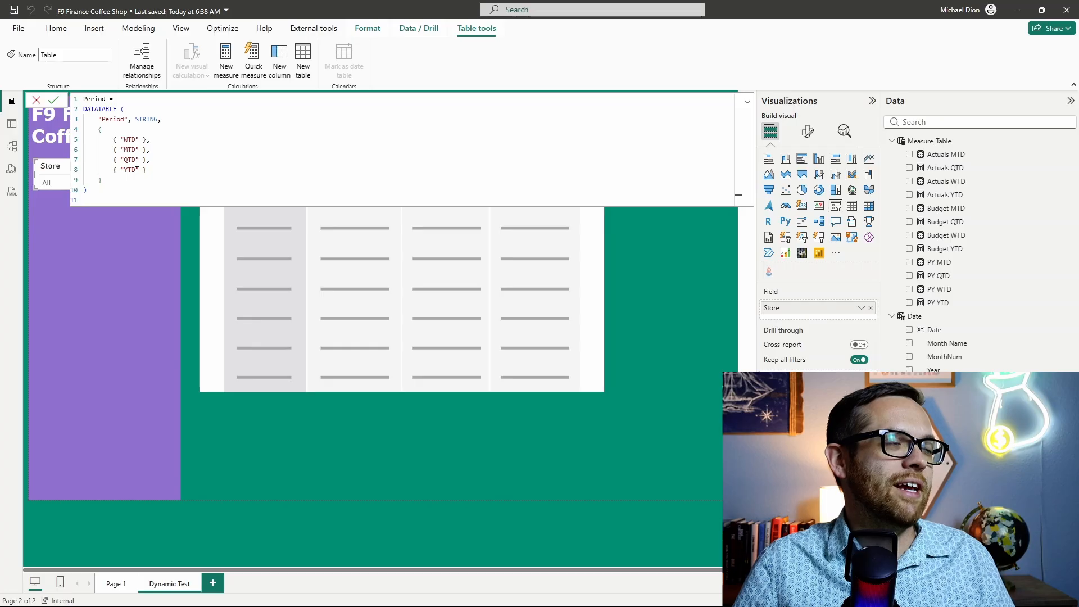
- Commit the pasted Period table formula with WTD, MTD, QTD and YTD values
click(56, 101)
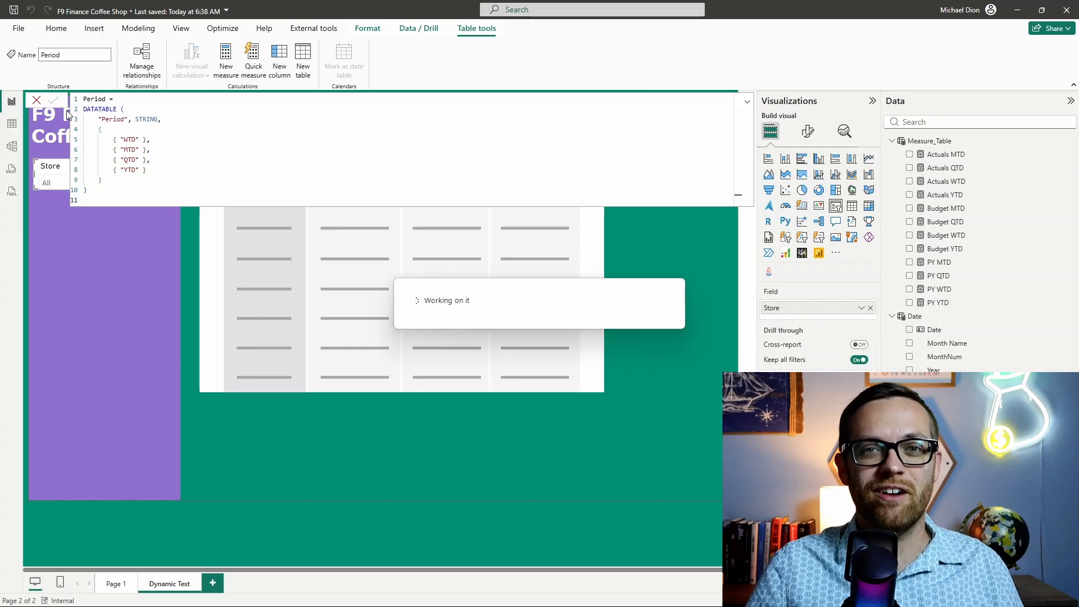
click(37, 101)
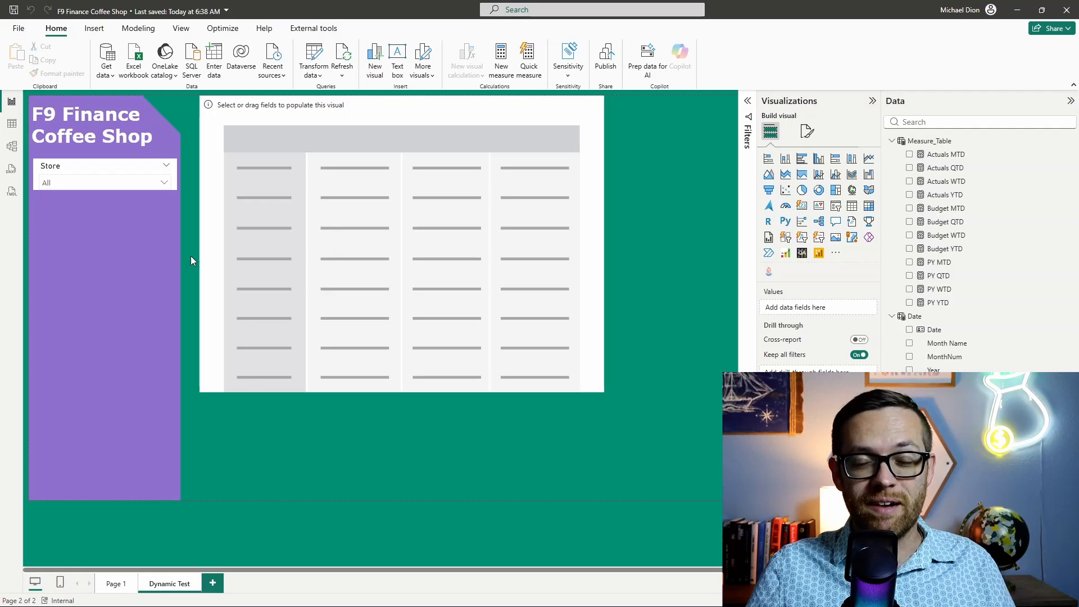
- Duplicate the Store slicer and swap its field to Period, keeping single-select dropdown style
click(104, 166)
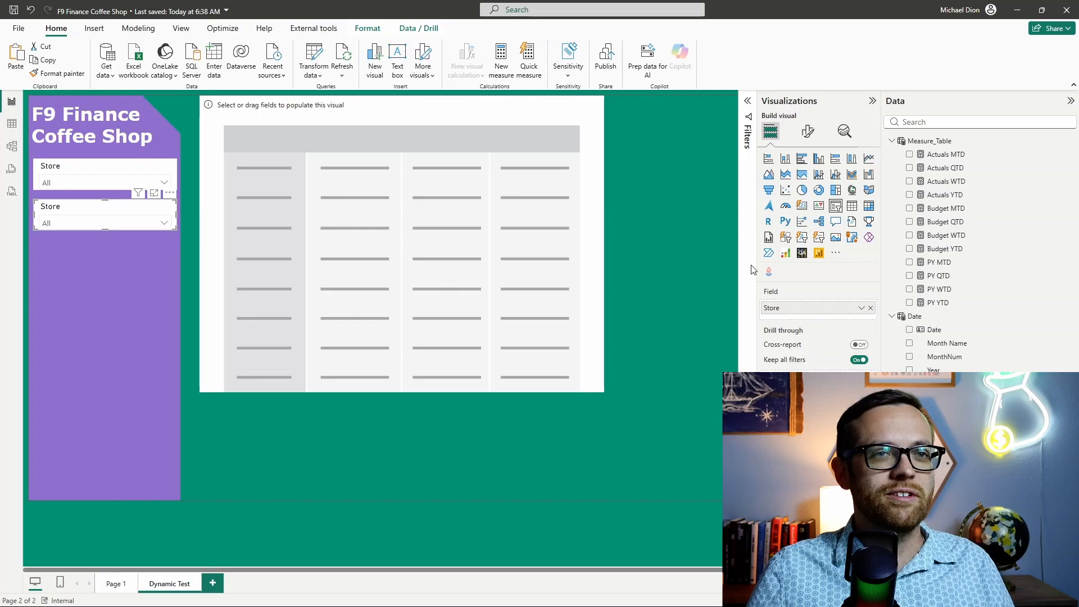
click(870, 308)
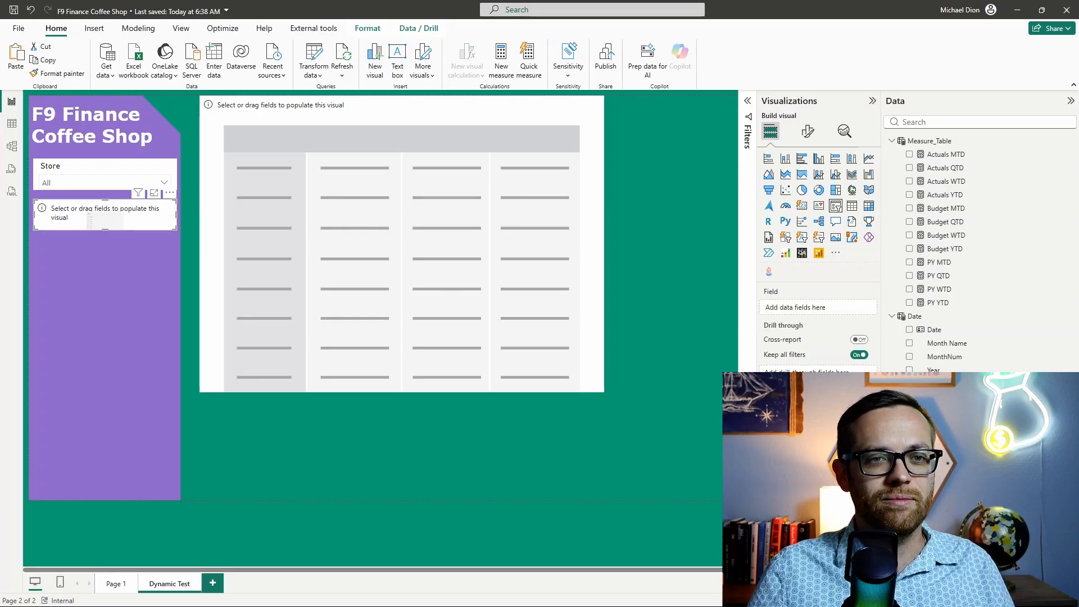
click(807, 132)
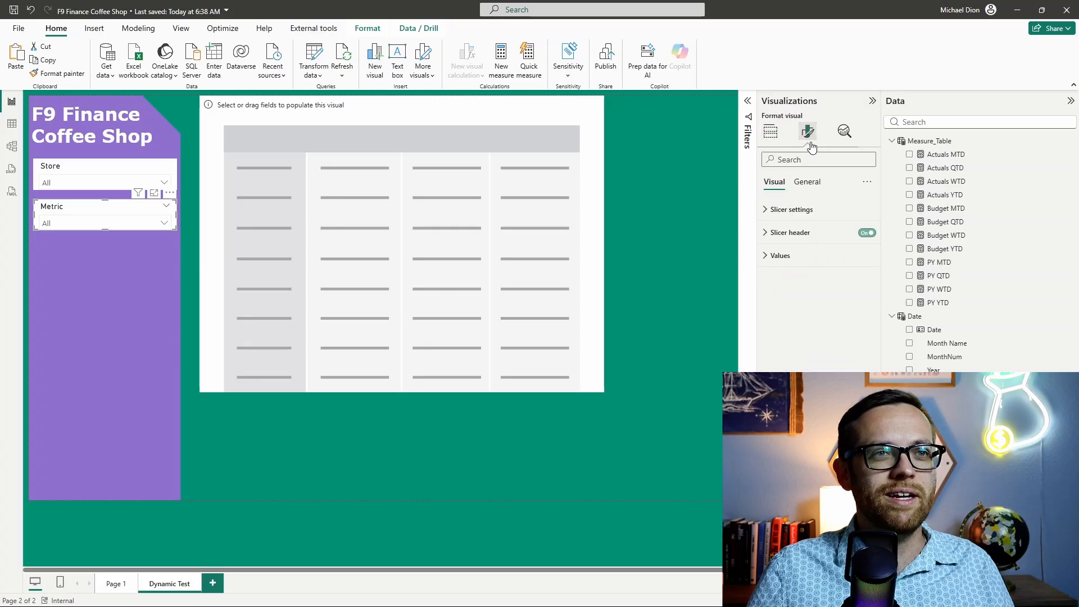
click(792, 209)
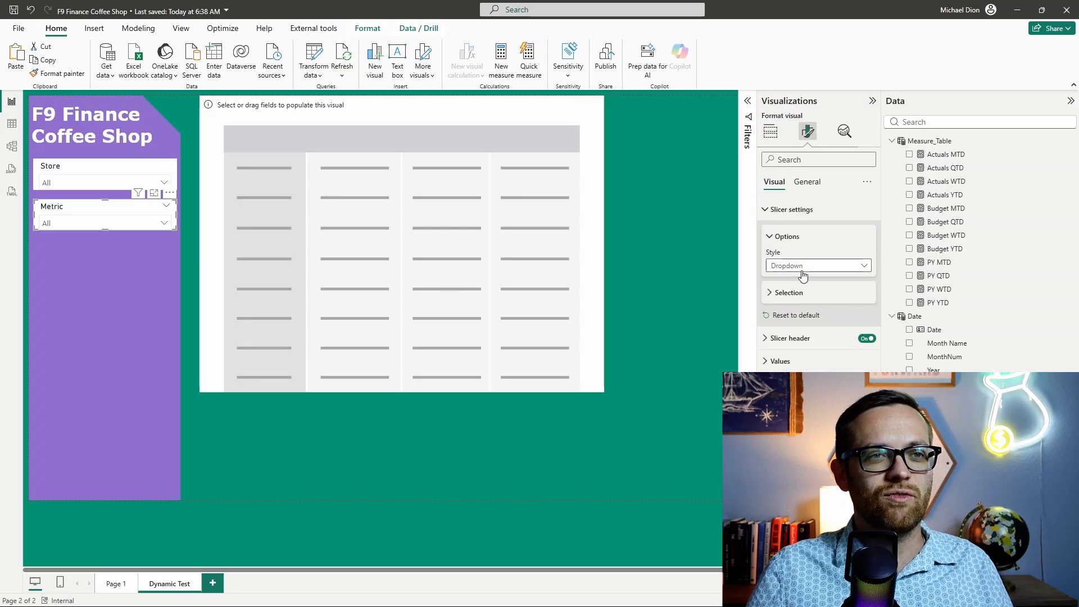
click(787, 292)
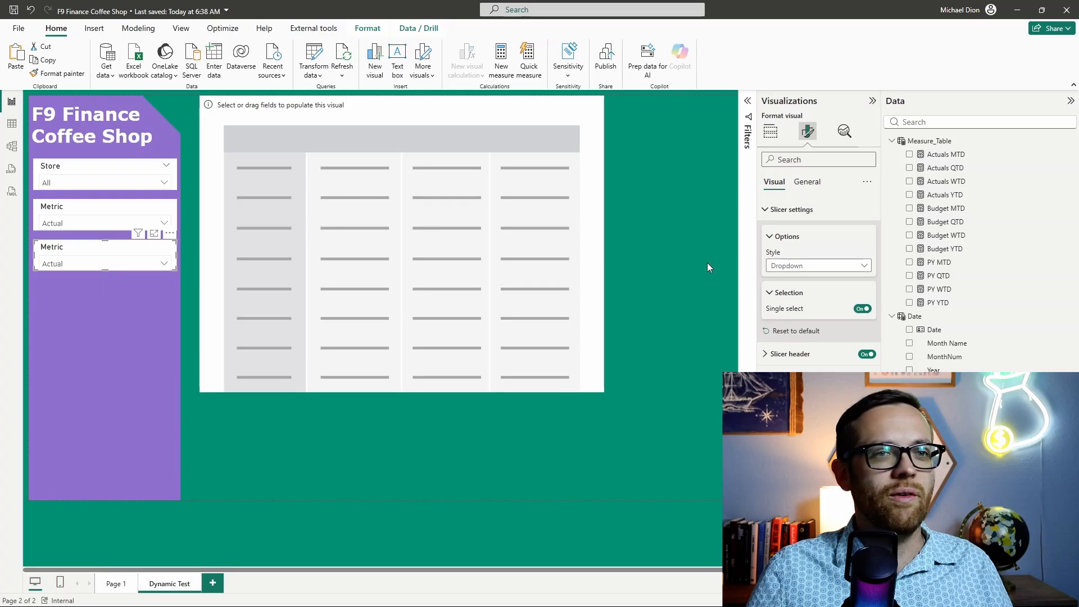
click(770, 131)
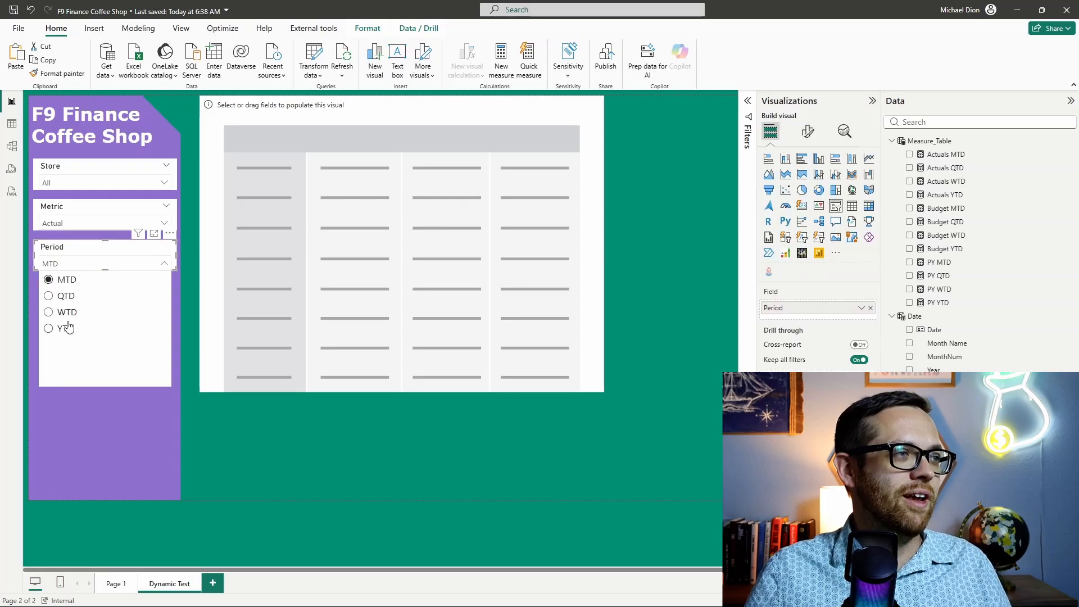
click(163, 222)
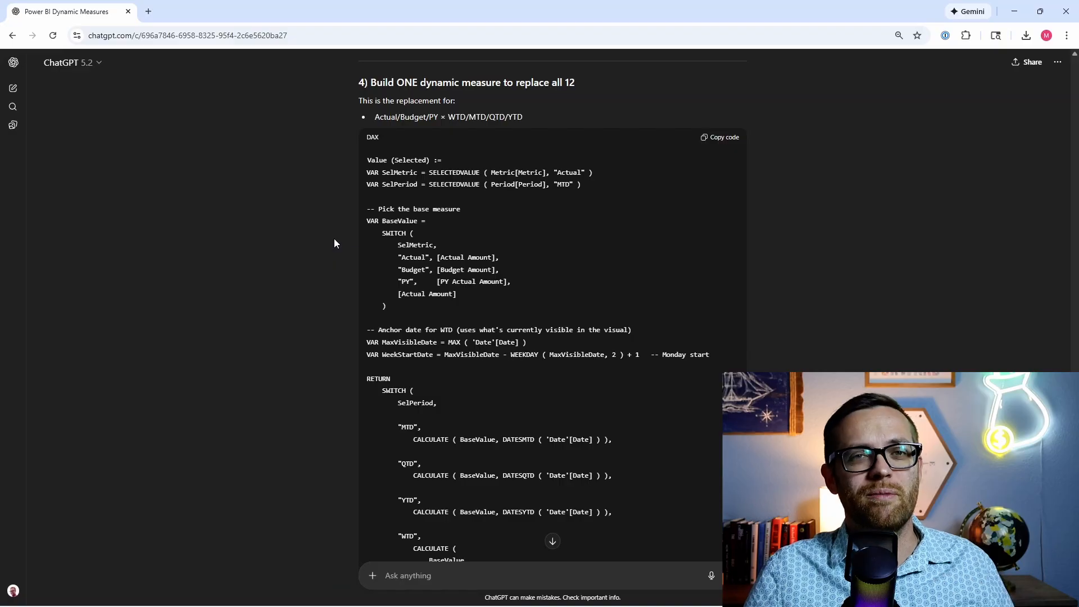
- Copy the dynamic Value (Smart) measure DAX from the ChatGPT response
click(720, 137)
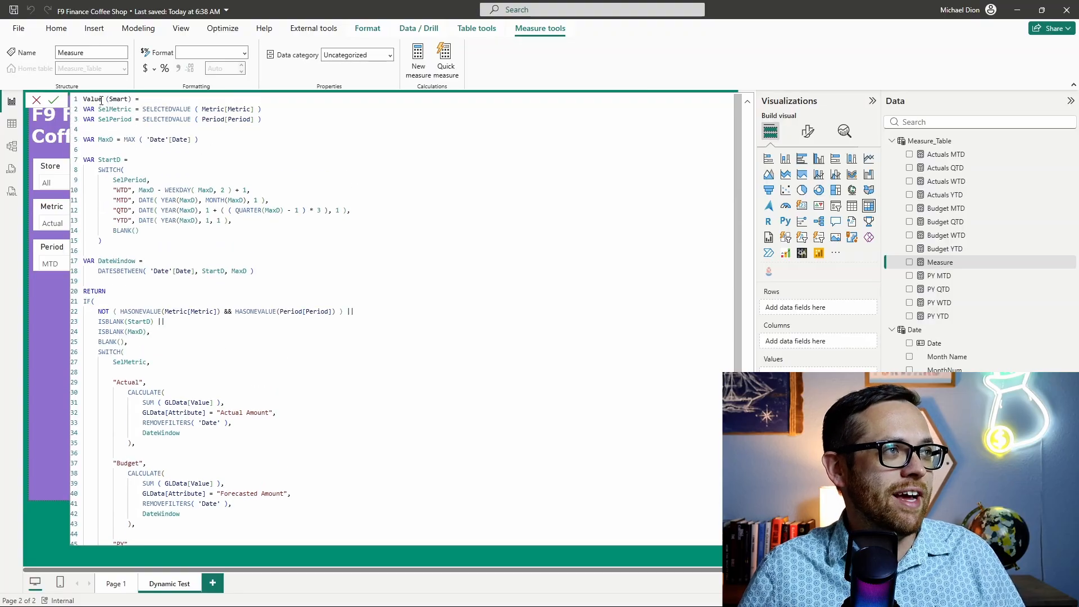
- Commit the pasted Value (Smart) measure DAX and return to the Dynamic Test page
click(54, 100)
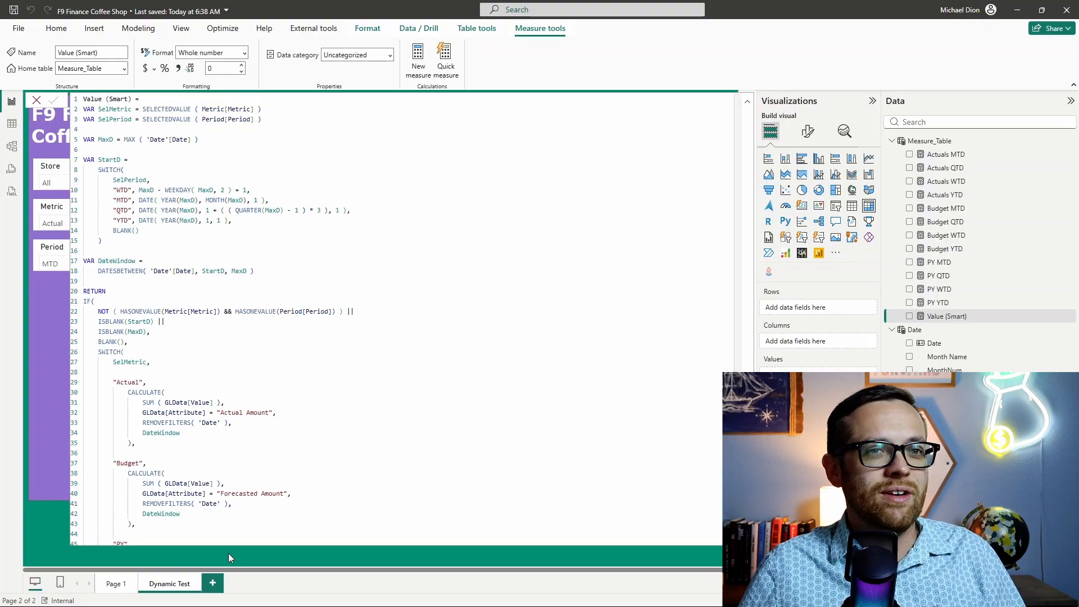
click(53, 100)
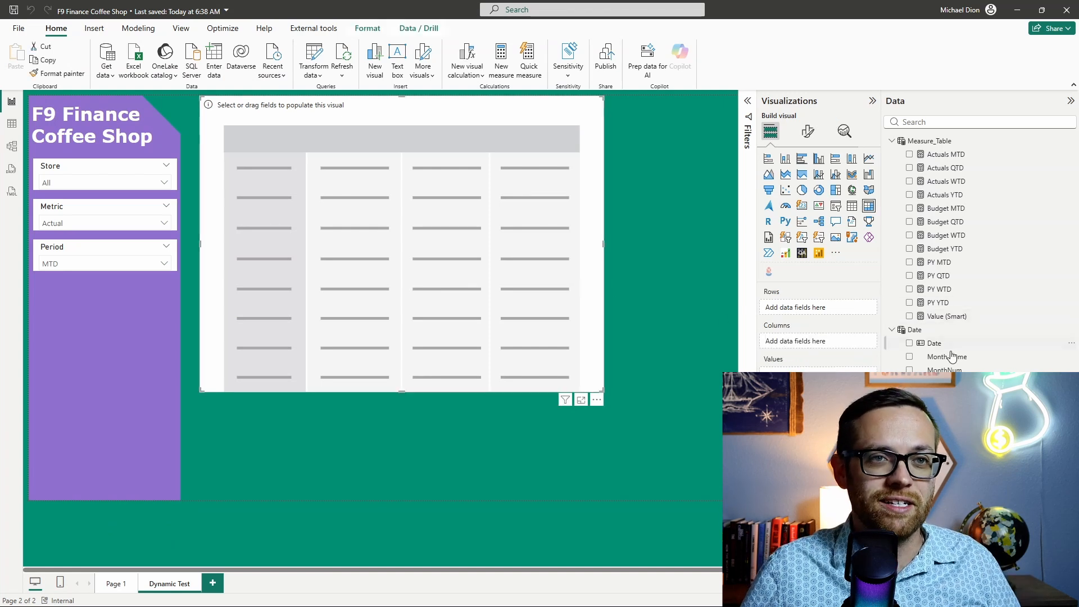
- Add Value (Smart) to the empty table, showing Actual MTD figures totalling 77,790
click(909, 316)
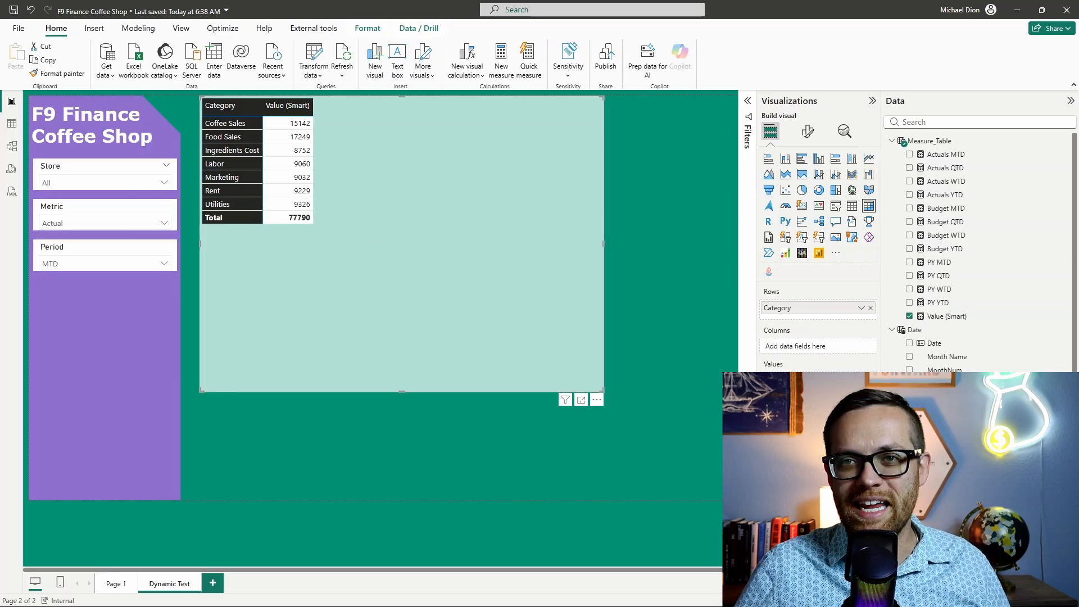
mouse_move(217, 427)
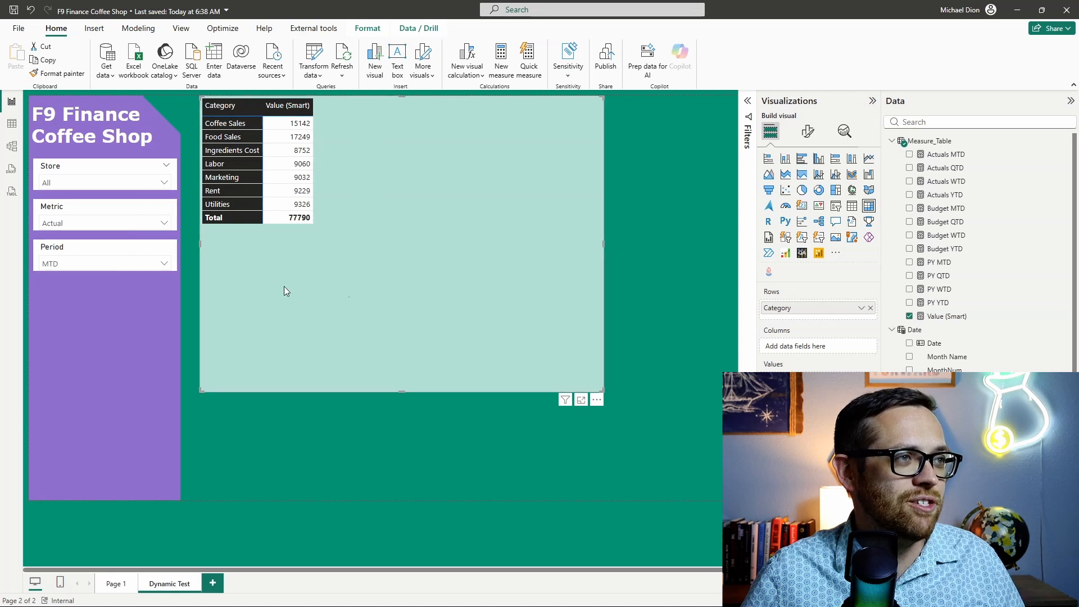
mouse_move(226, 259)
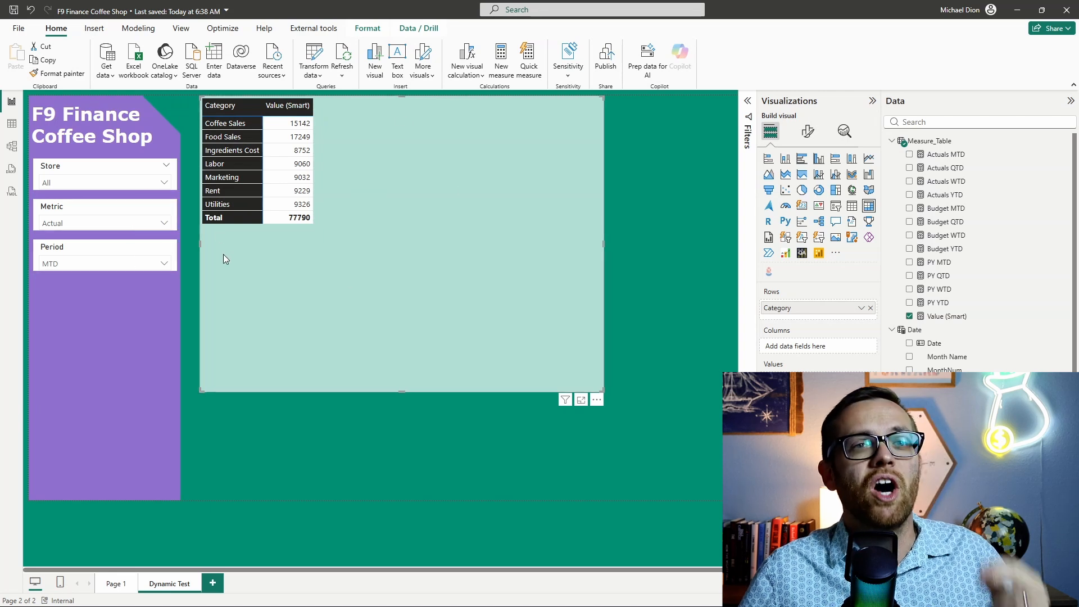
- Switch the Period slicer to QTD, then WTD, to check the table updates
click(163, 264)
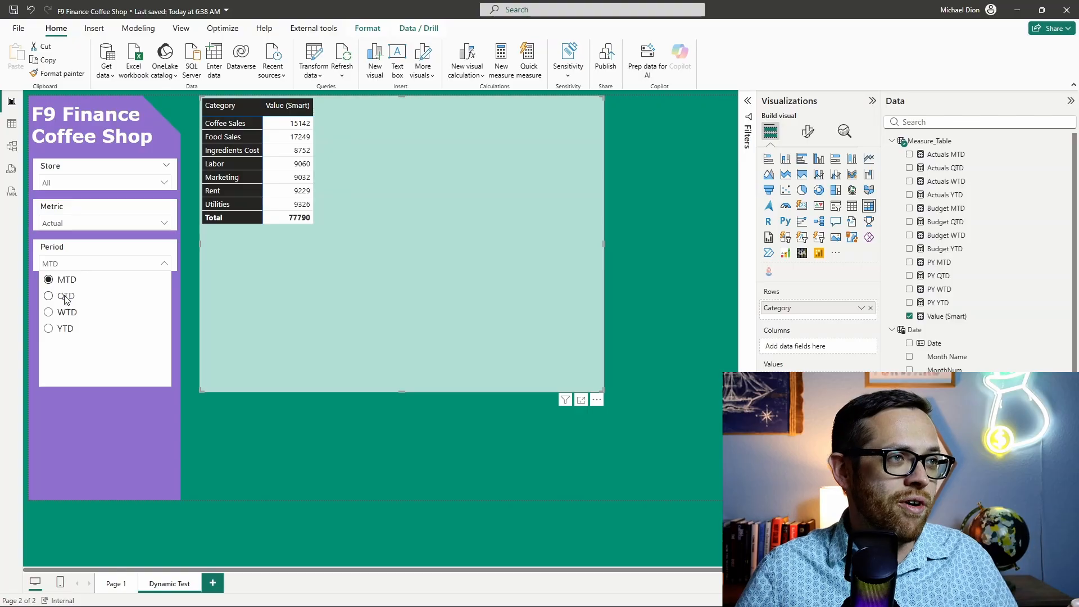
click(66, 297)
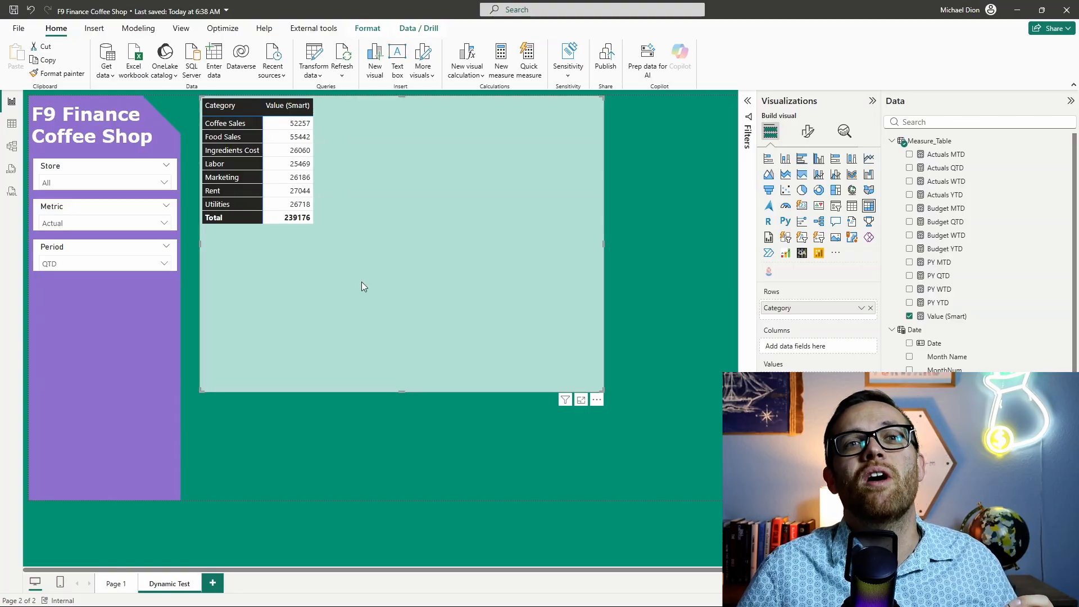
mouse_move(184, 280)
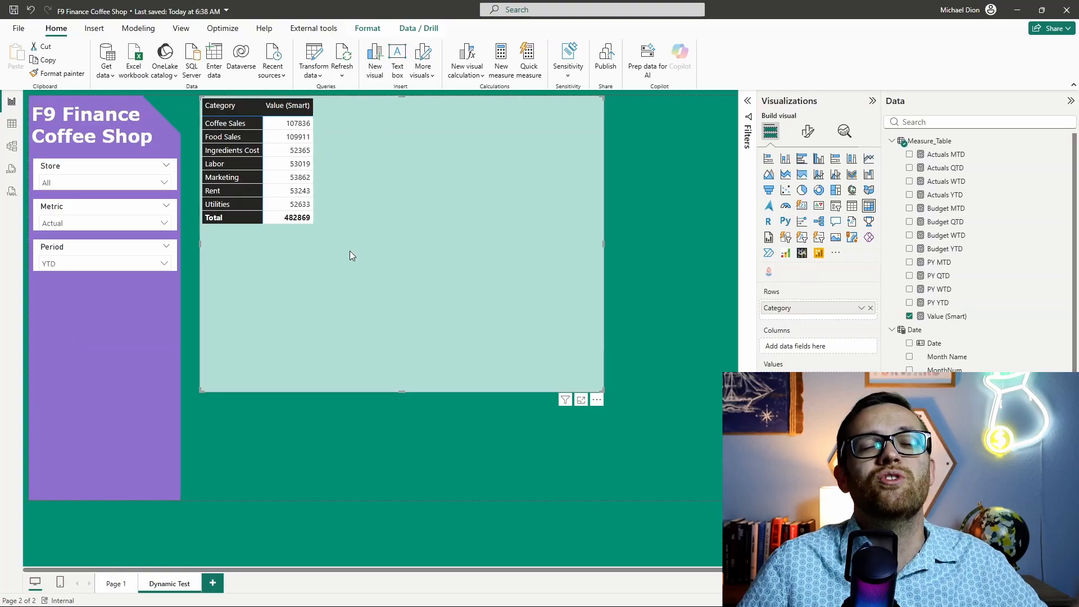
mouse_move(181, 271)
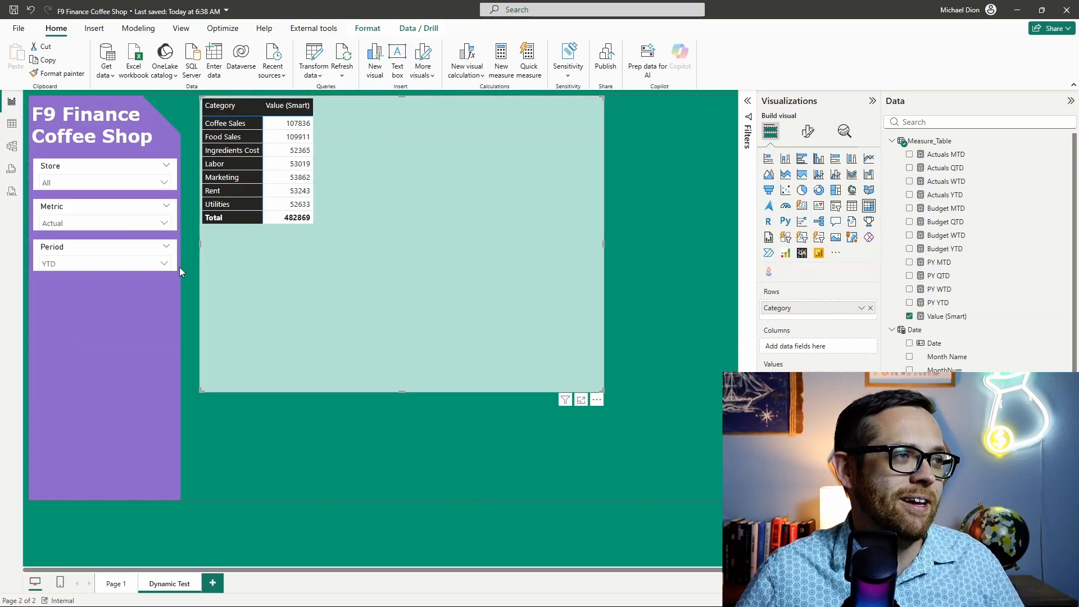
click(104, 263)
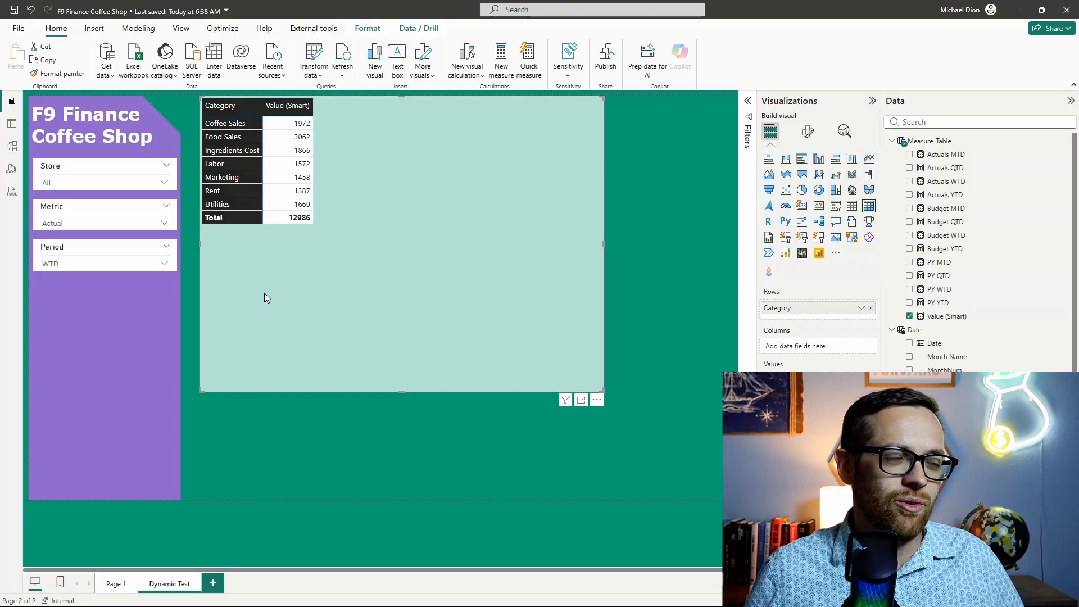
- Set Period back to YTD and Metric to Budget, then delete the Metric slicer
click(164, 263)
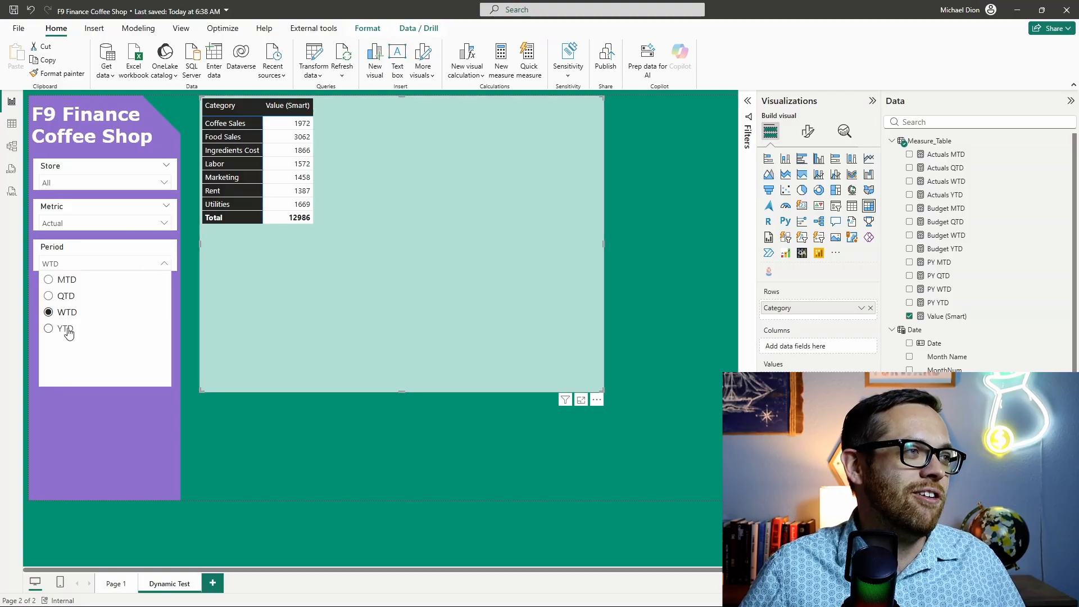
click(67, 328)
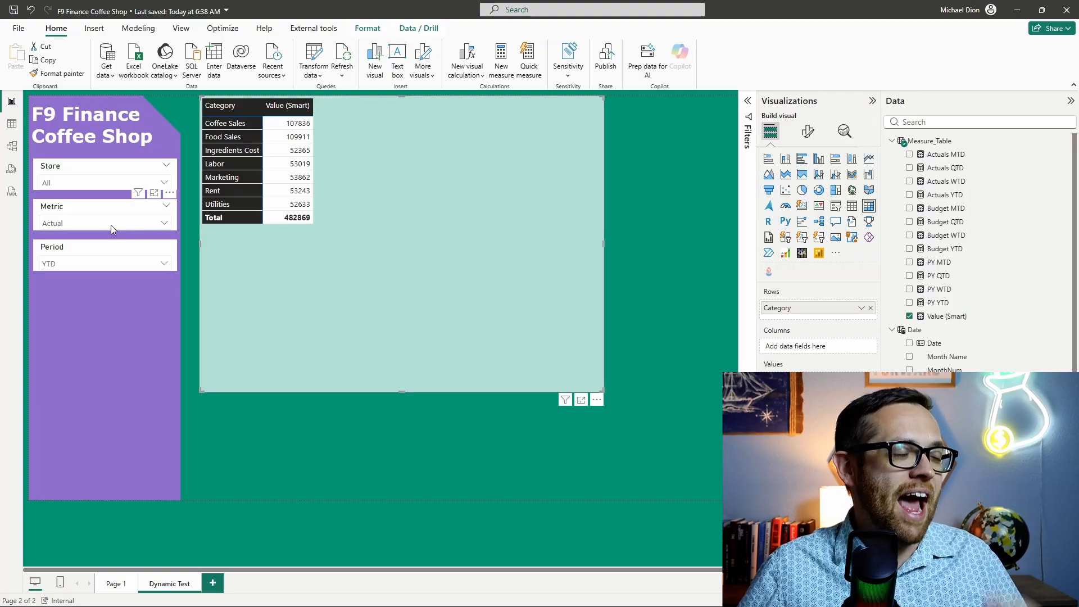
click(104, 223)
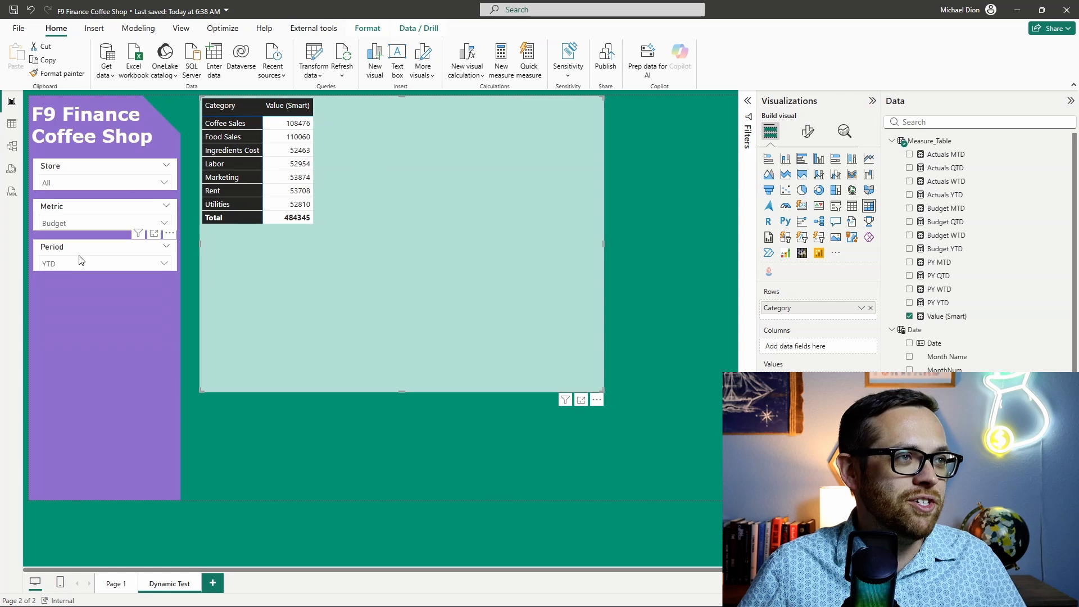
click(103, 223)
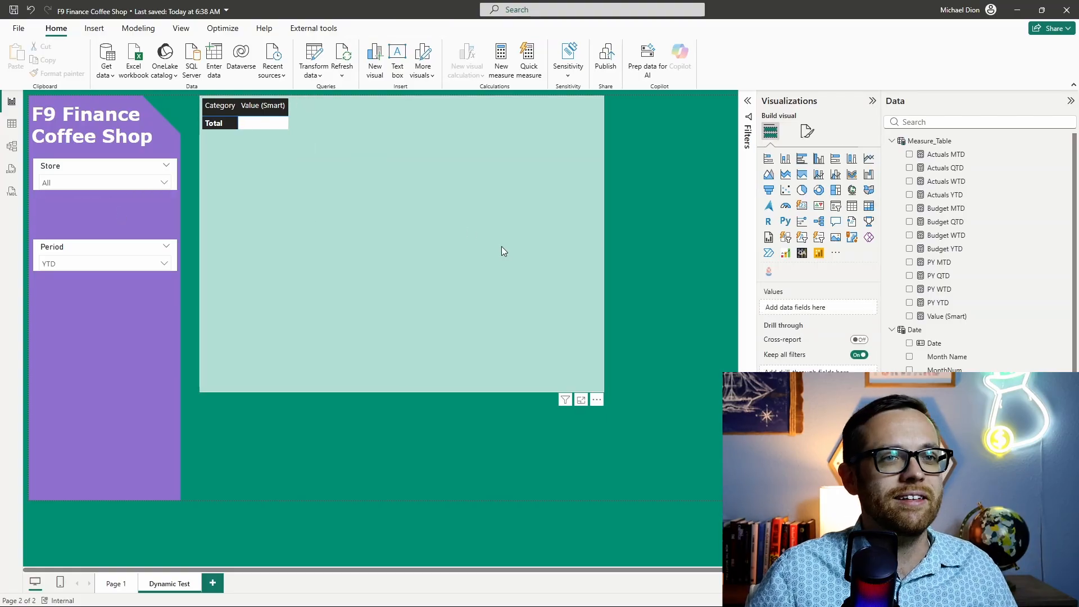
- Put Category on matrix rows and switch Period to QTD, then MTD (totals 77790, 78626, 74980)
scroll(down, 3)
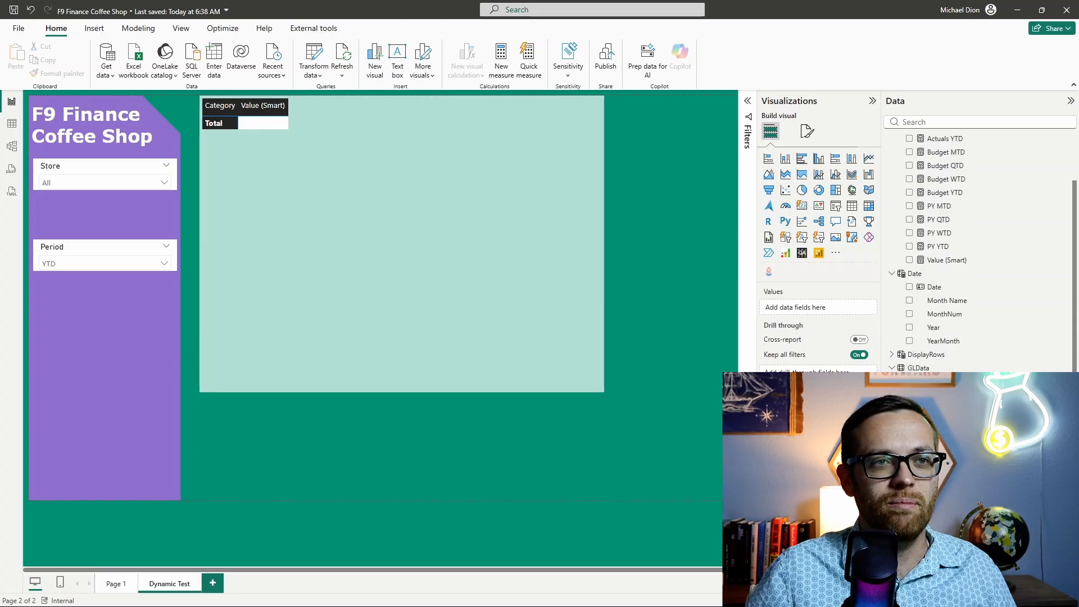
click(910, 260)
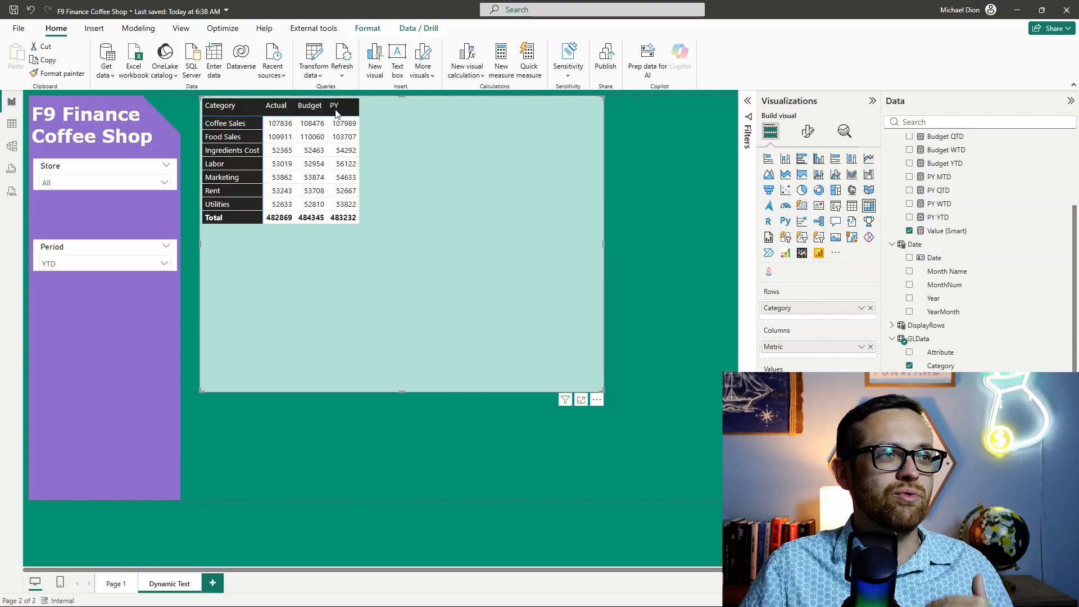
click(164, 264)
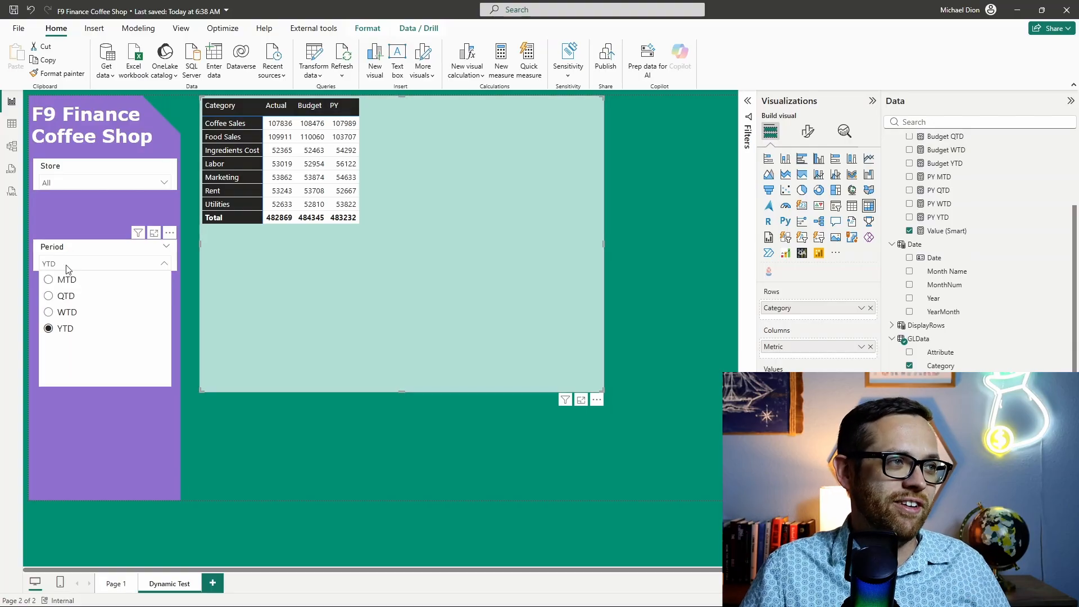
click(49, 295)
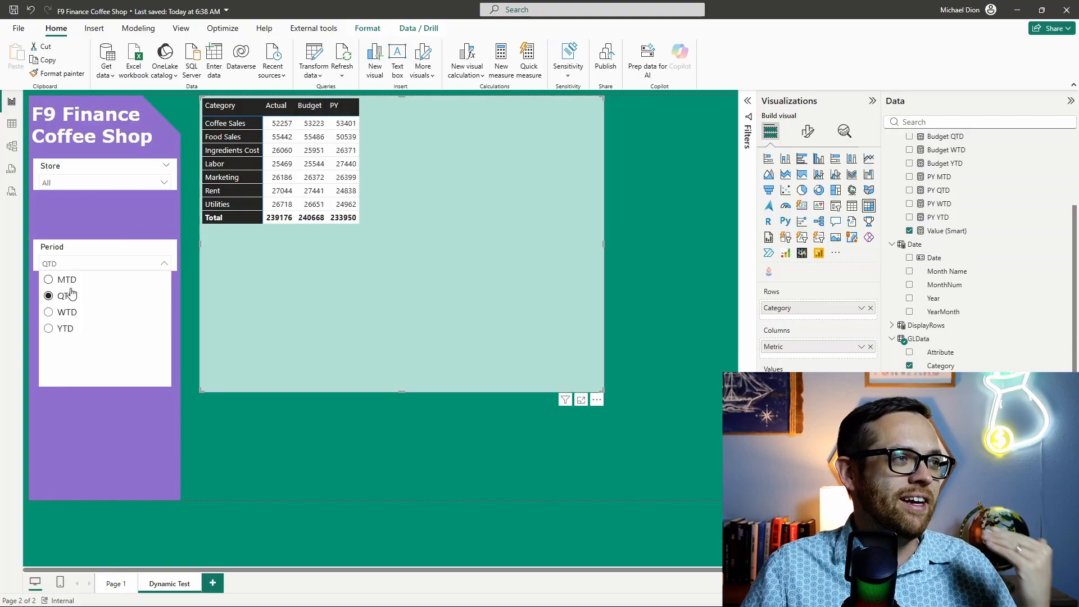
click(67, 279)
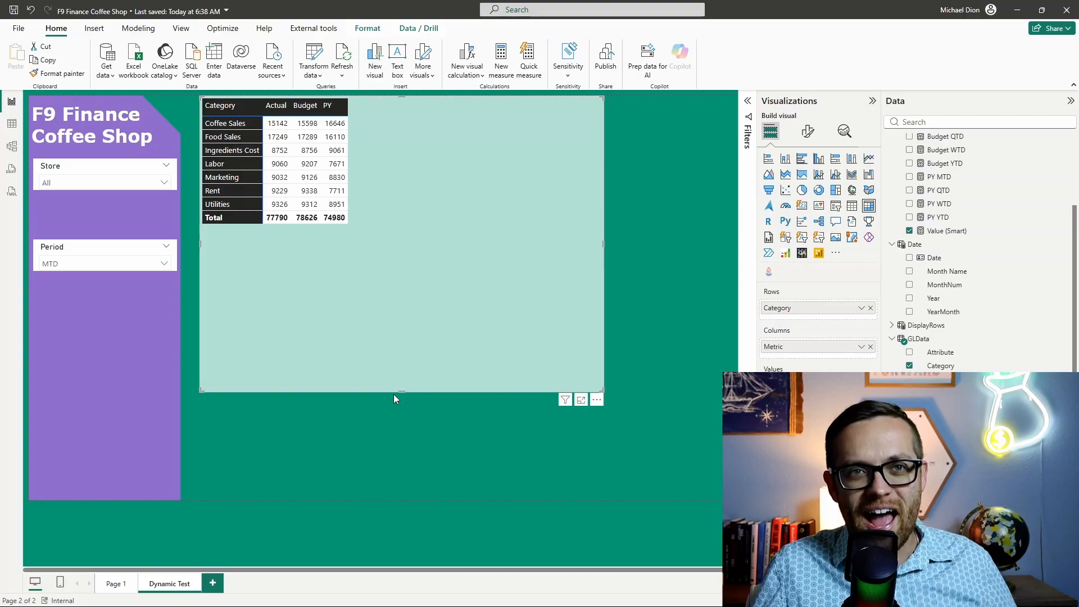